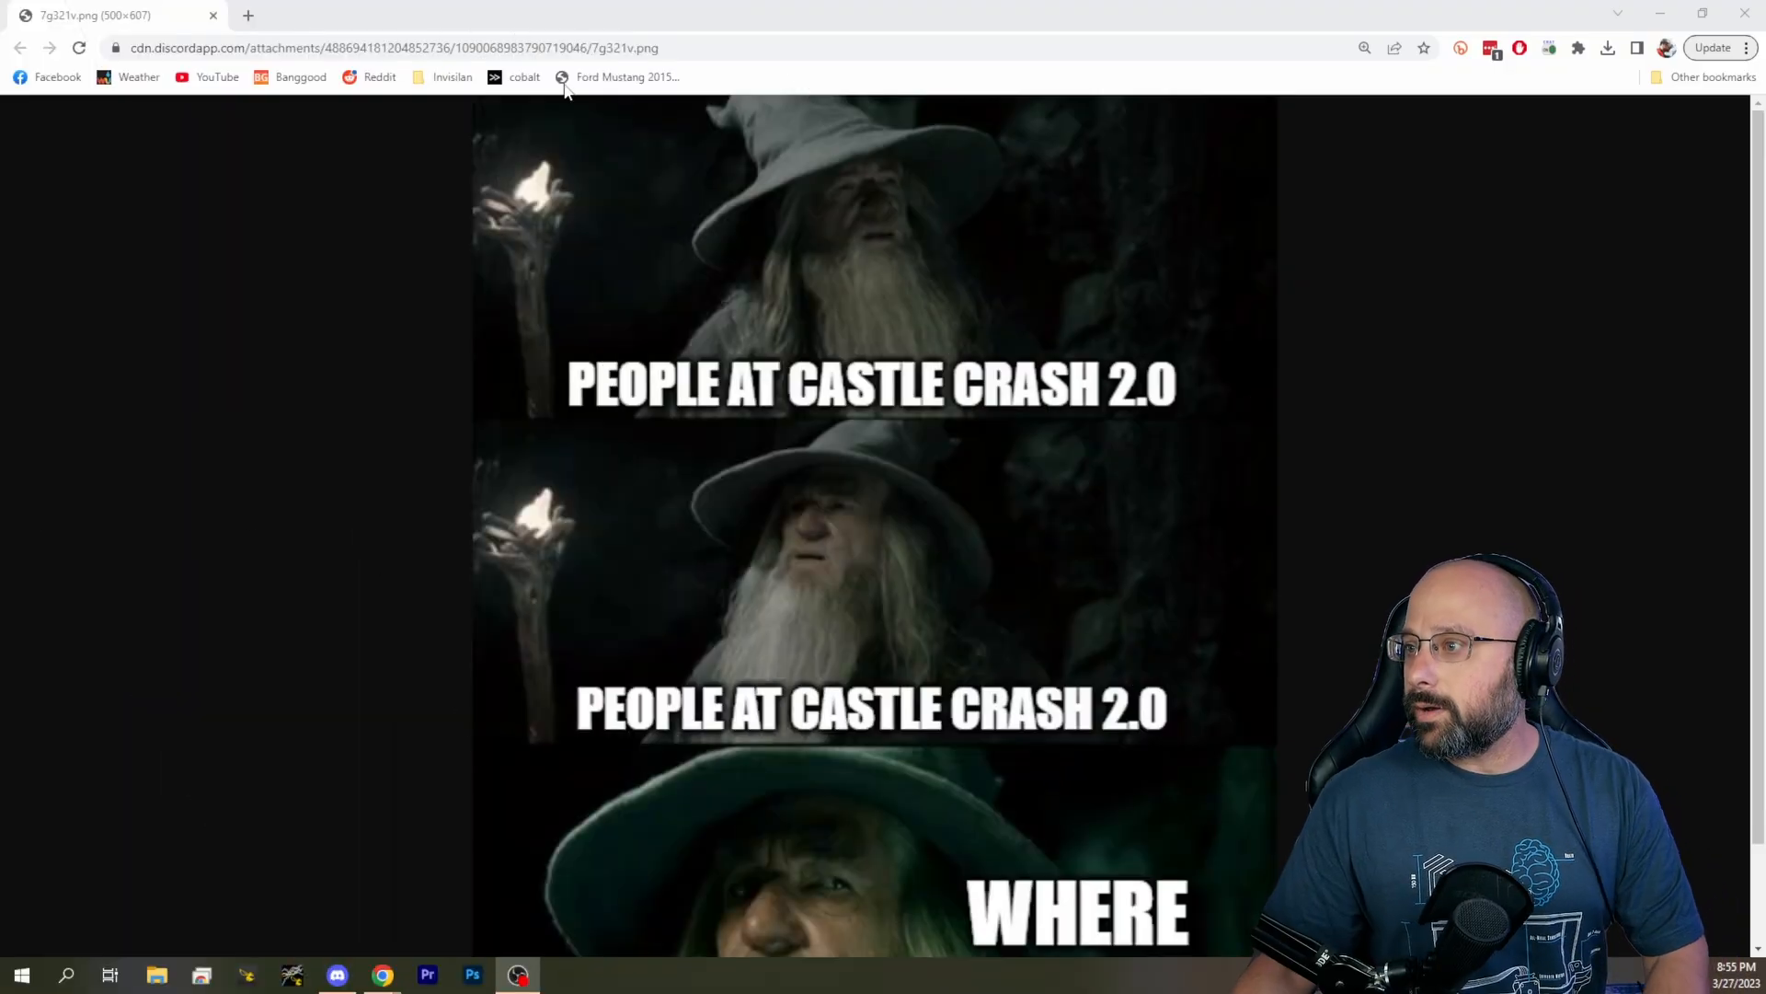
Go to expresslrs.org from the address bar, replacing the meme image.
left_click(393, 47)
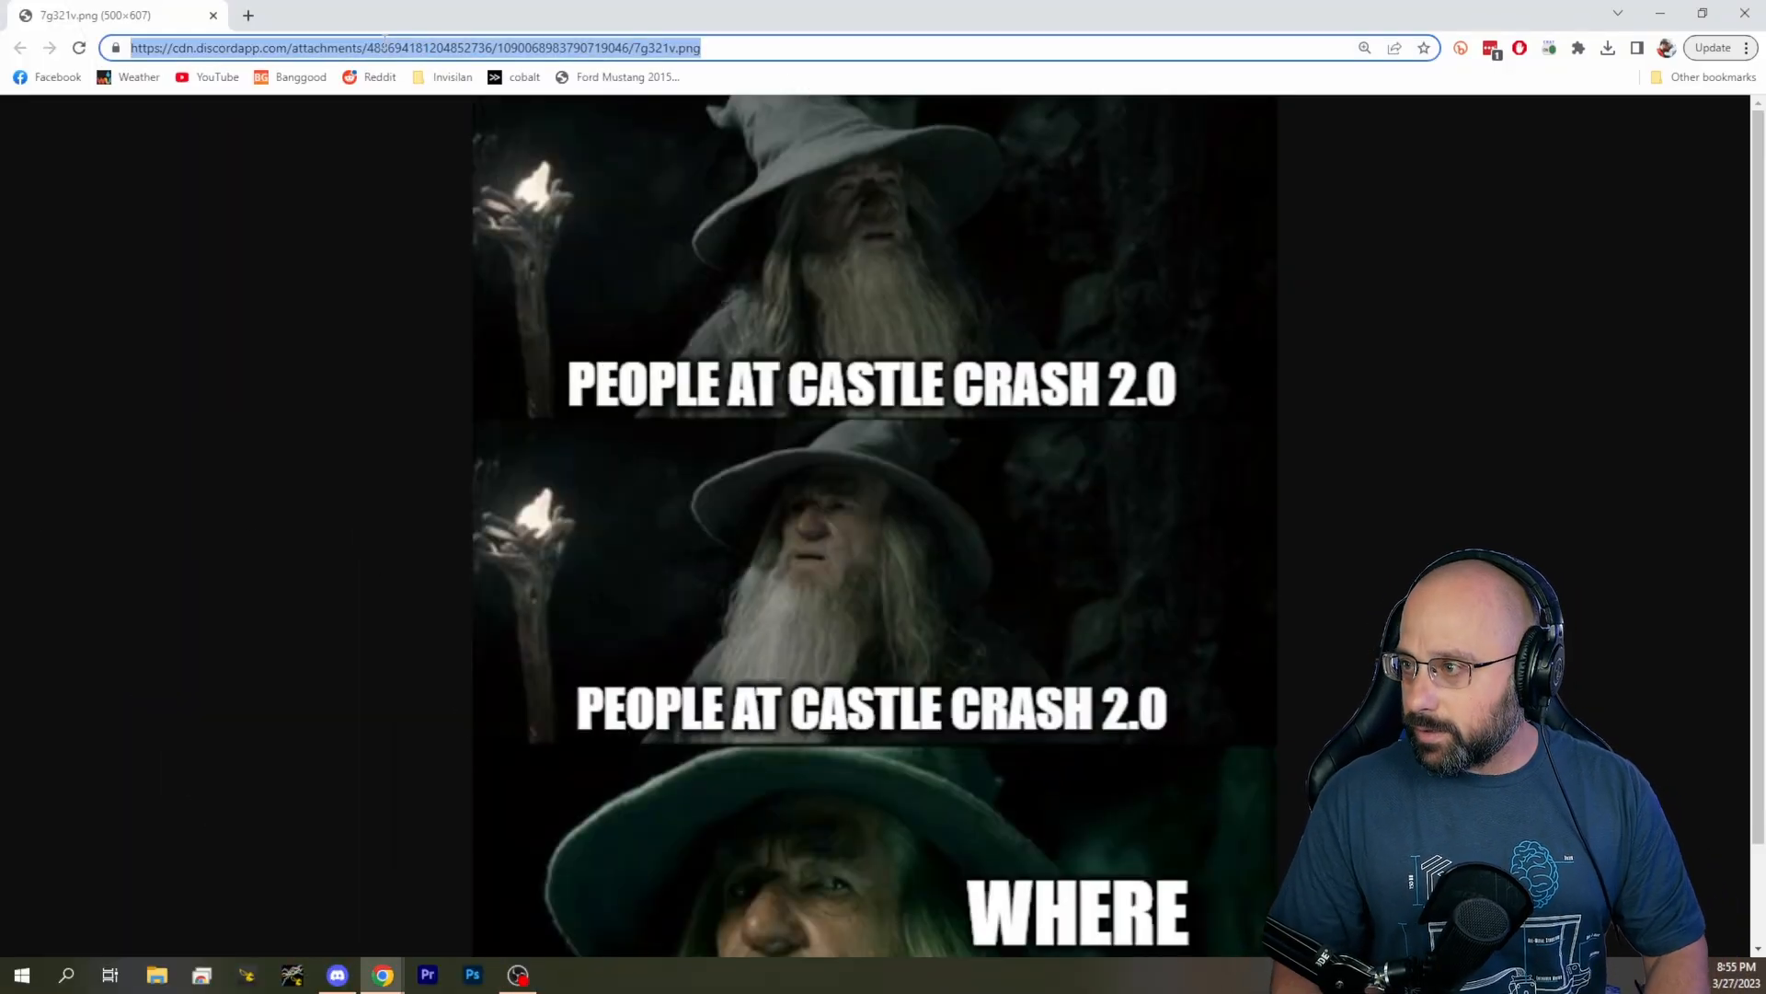
type("expresslrs.org")
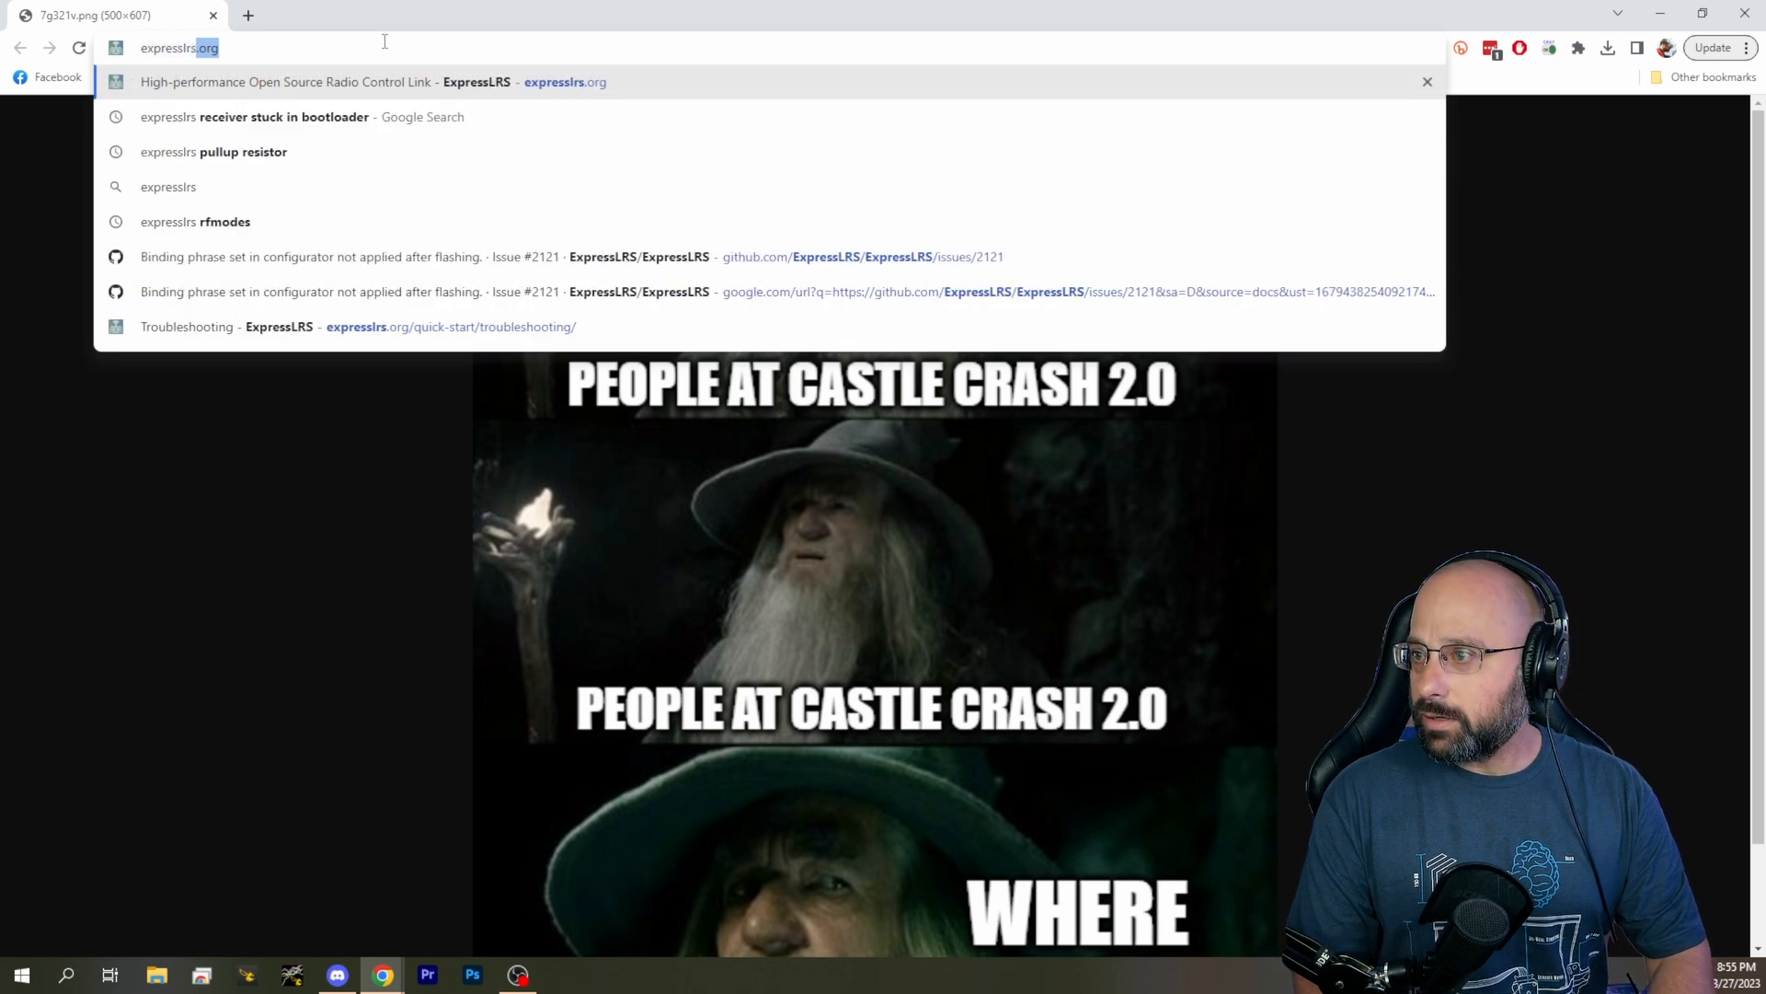
left_click(304, 82)
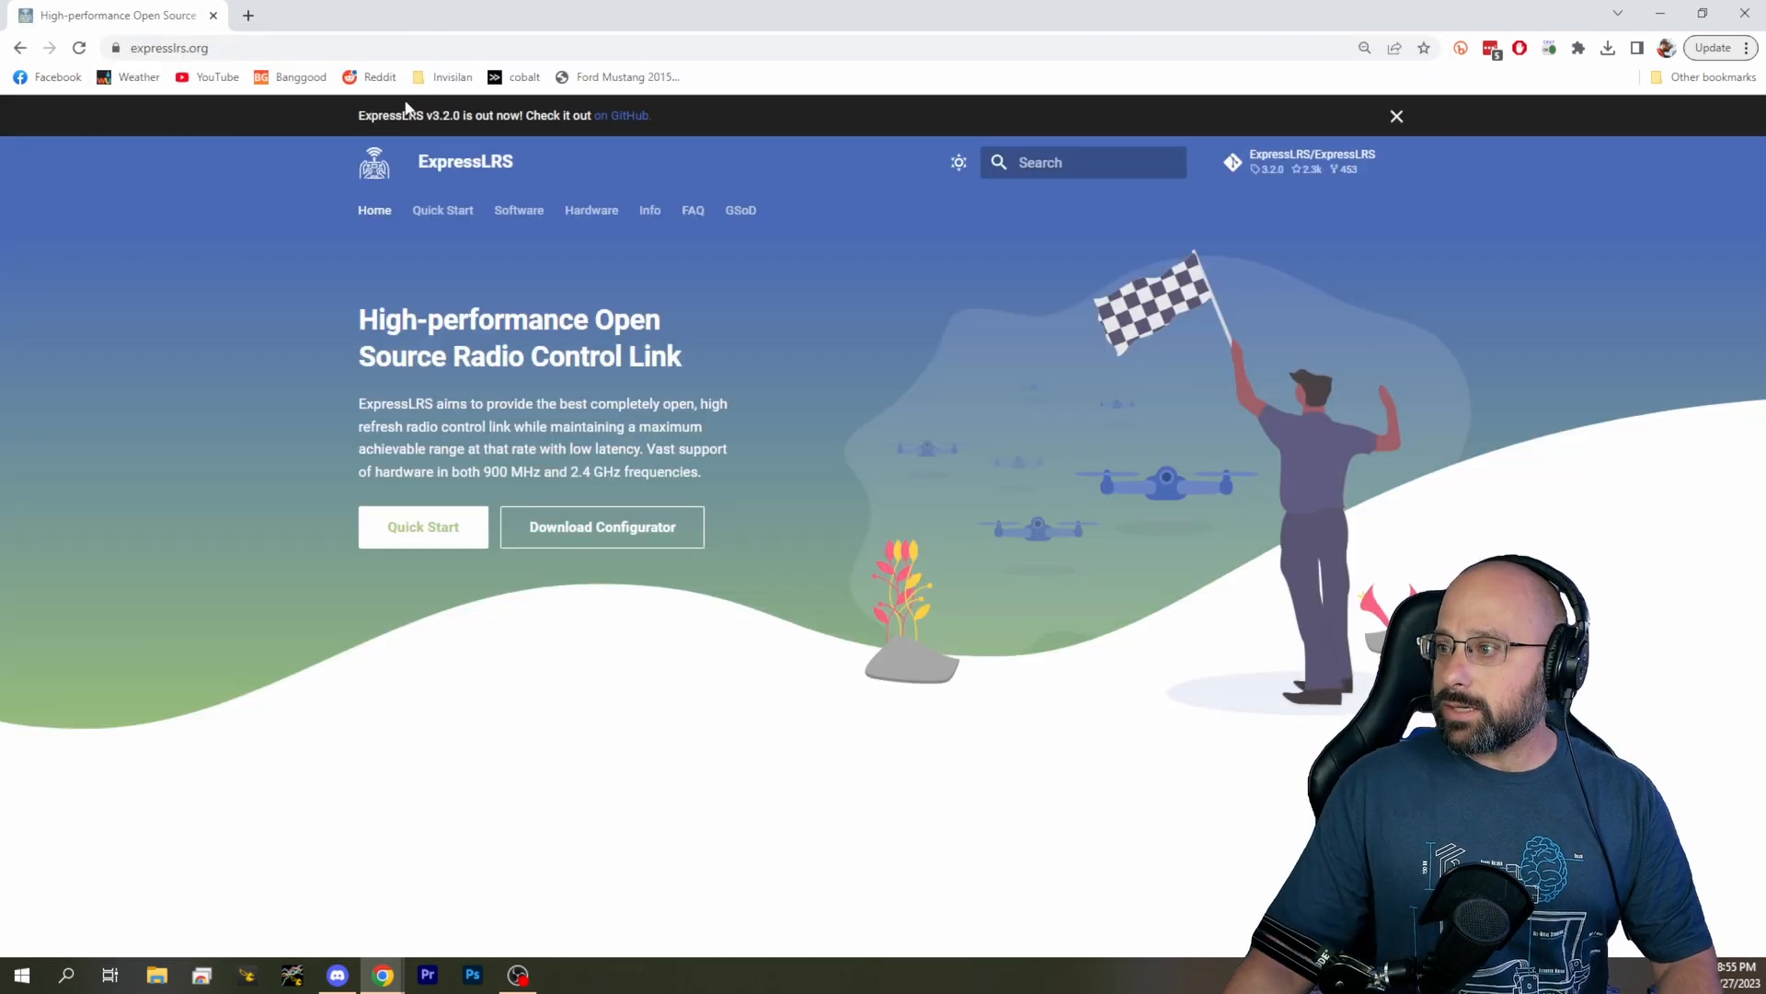
mouse_move(354, 217)
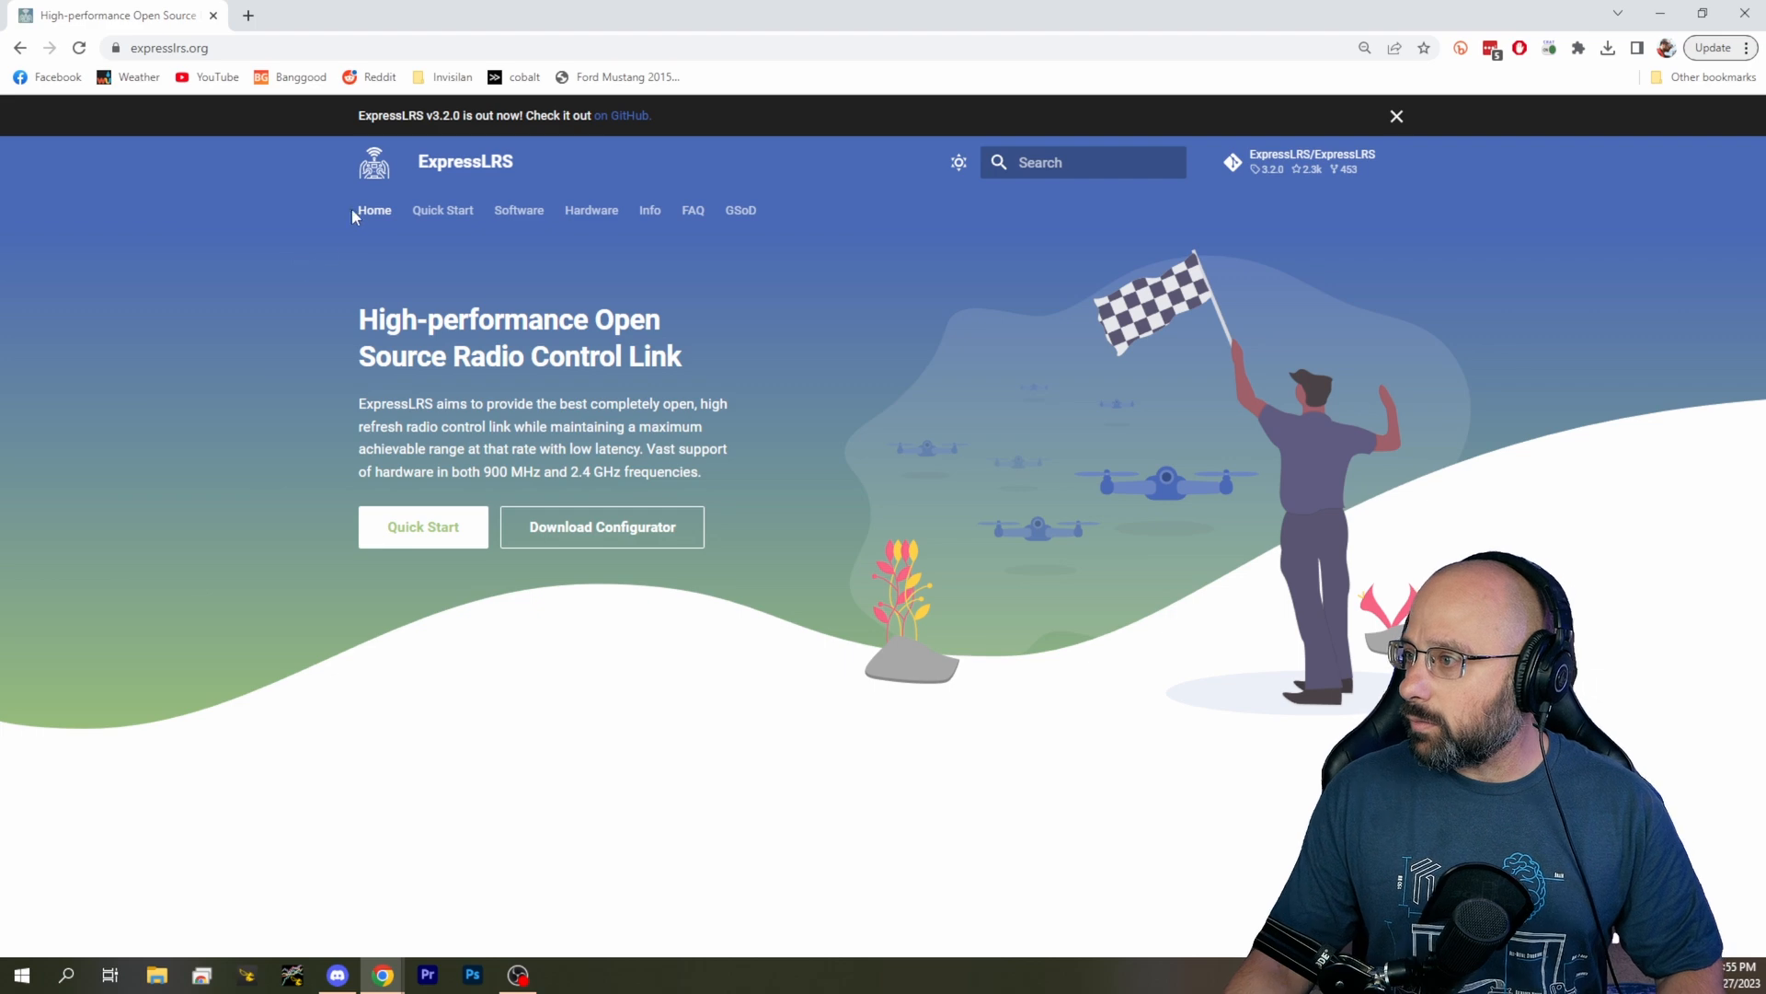
Search the docs for 'f1000!' and open the RF Mode Indexes result on Signal Health.
left_click(1084, 162)
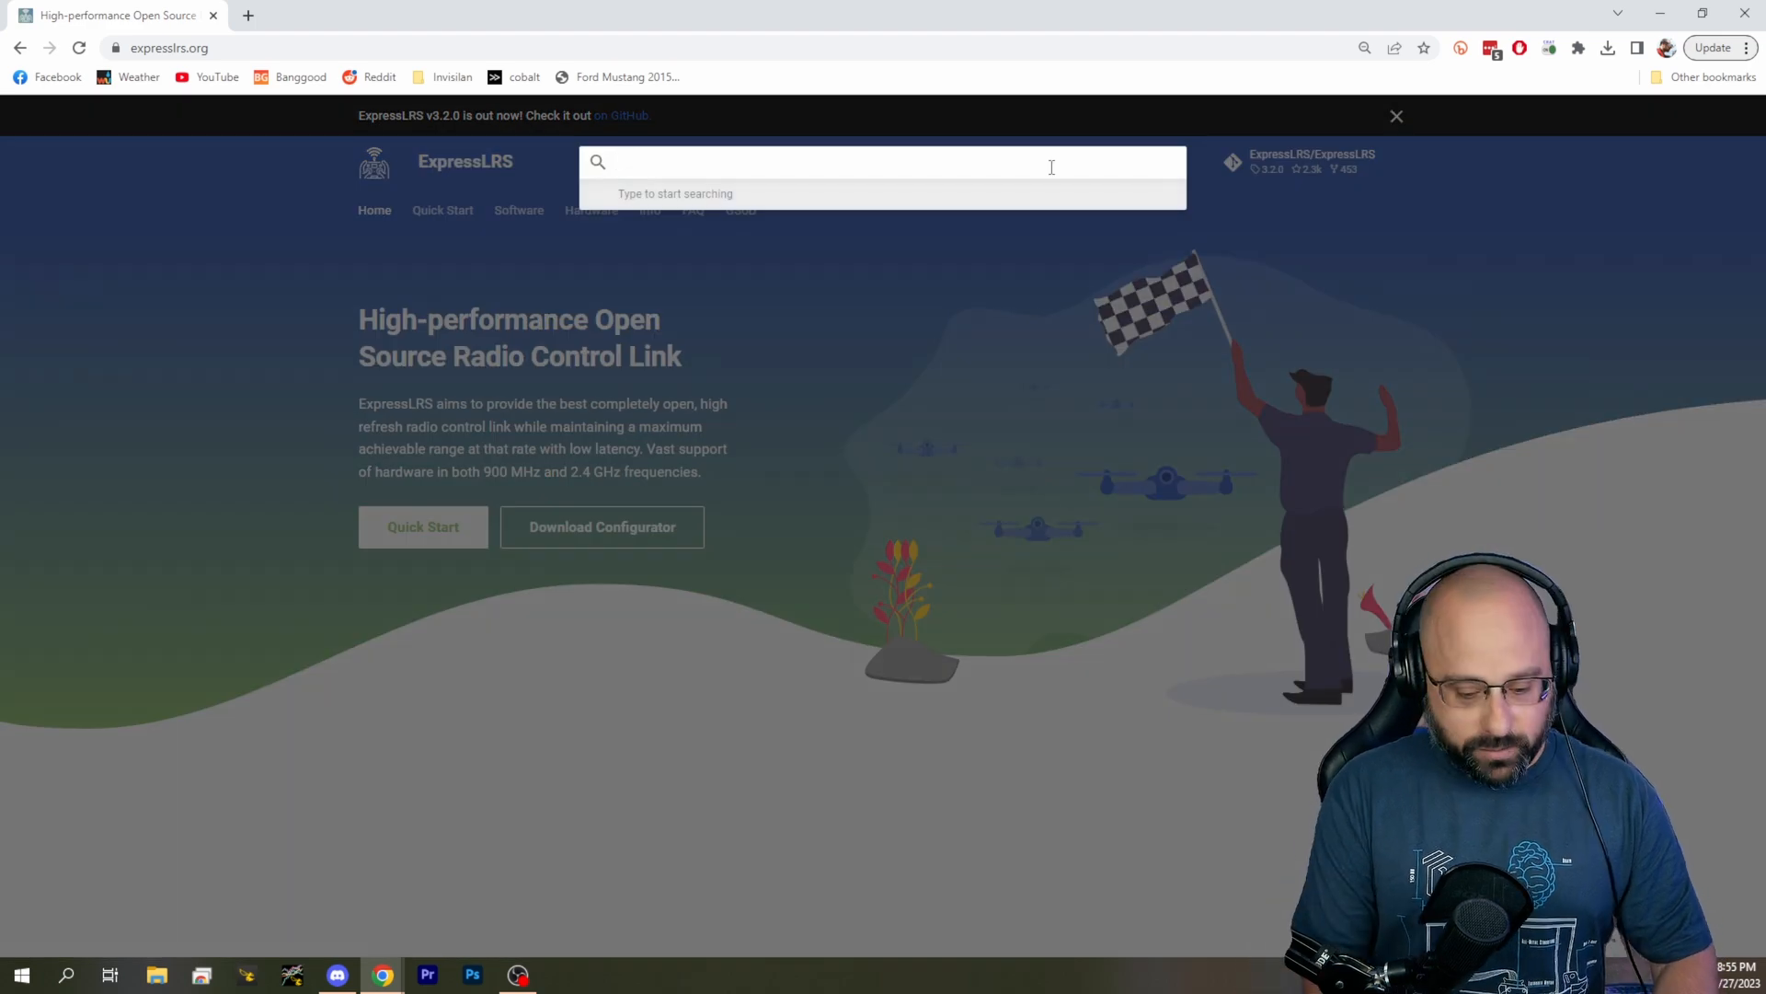
type("f1000!")
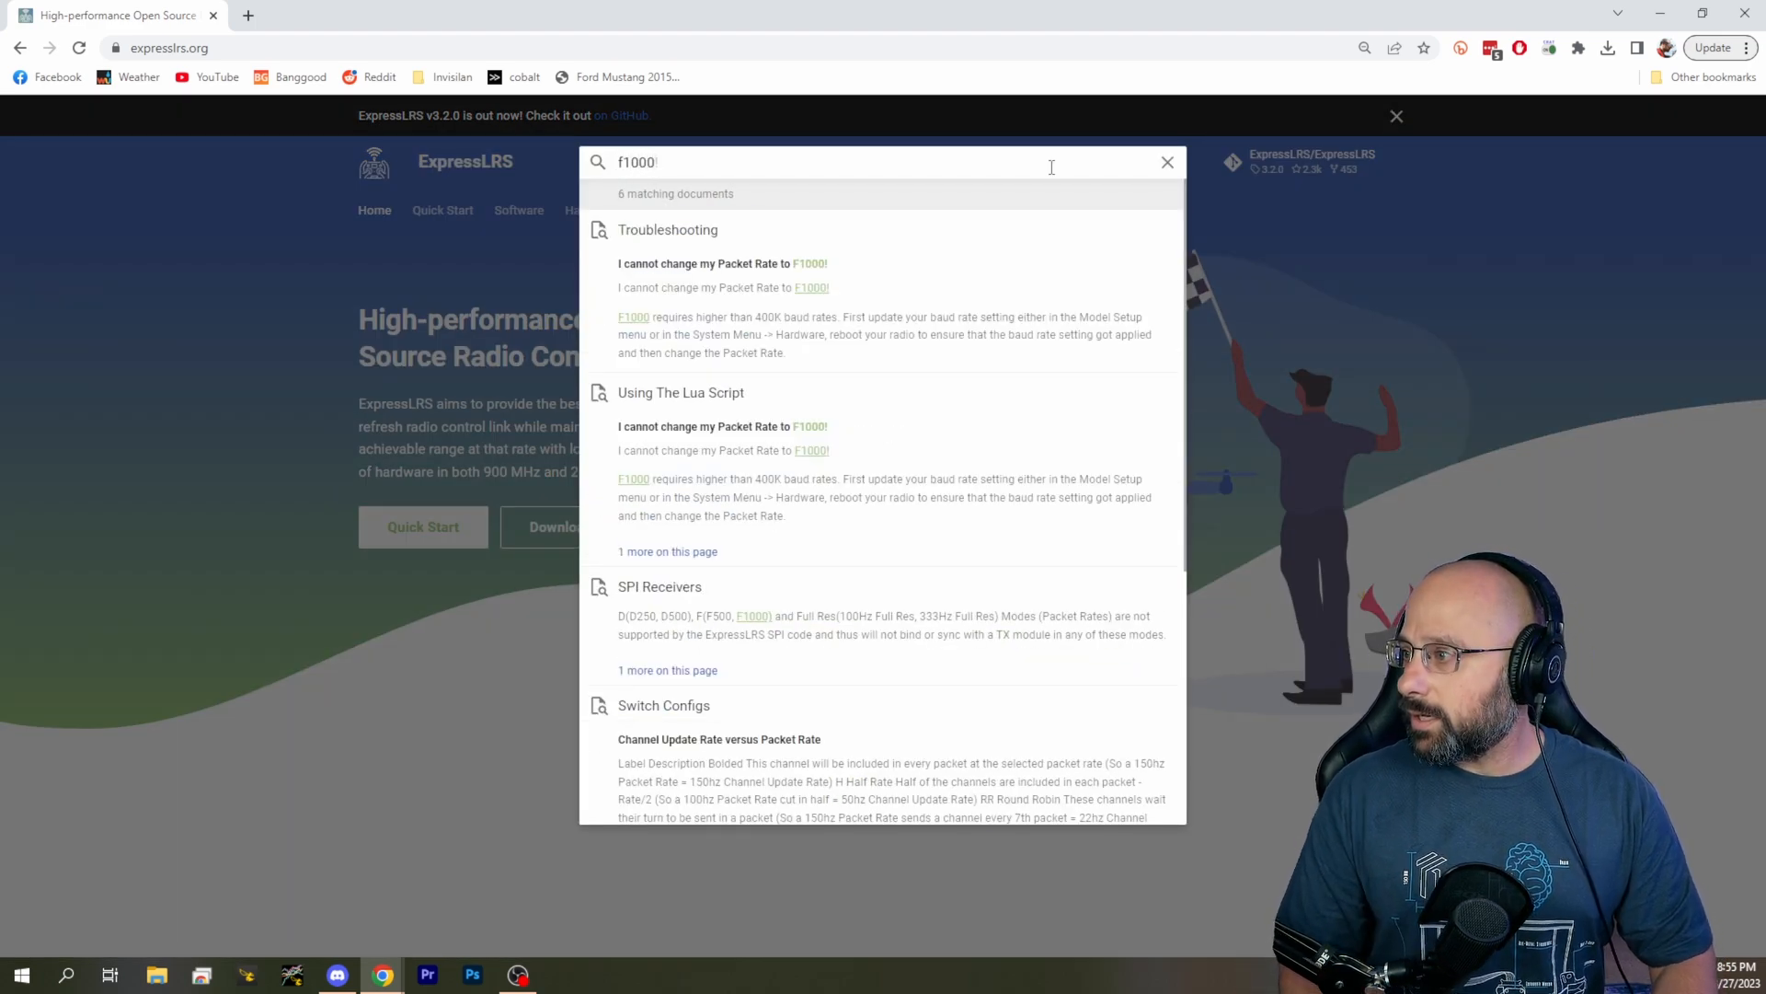
mouse_move(920, 549)
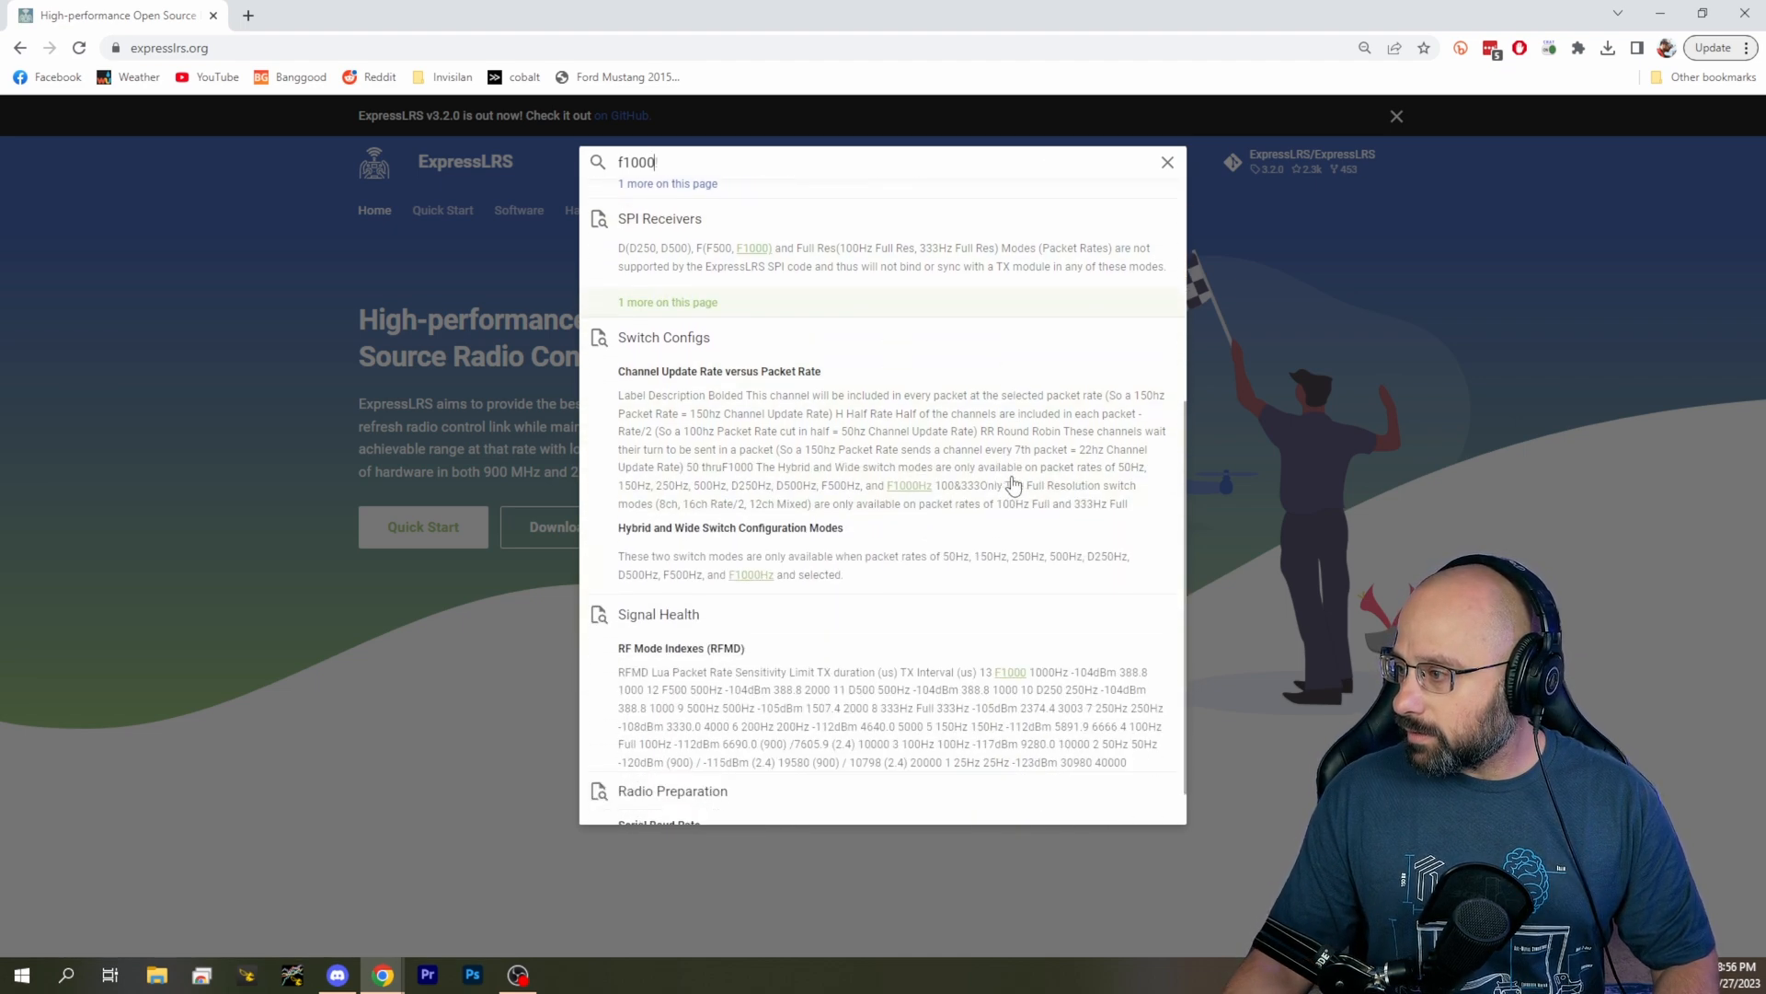
scroll("down", 3)
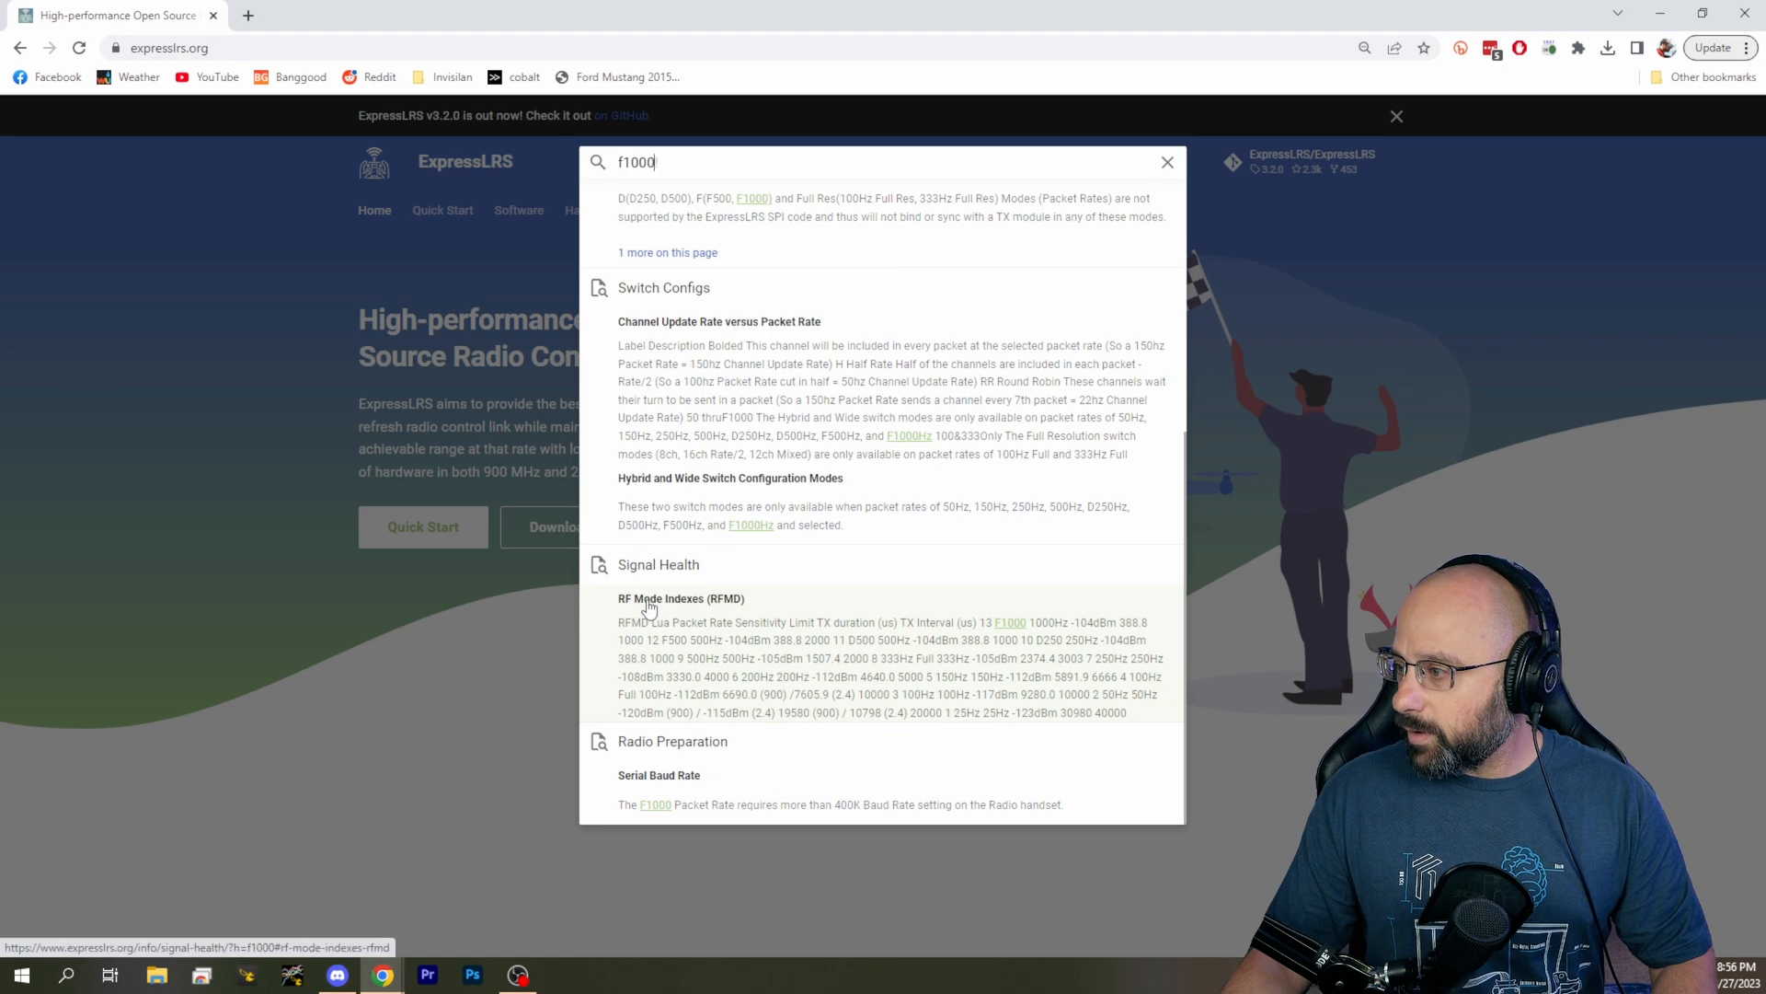
left_click(681, 598)
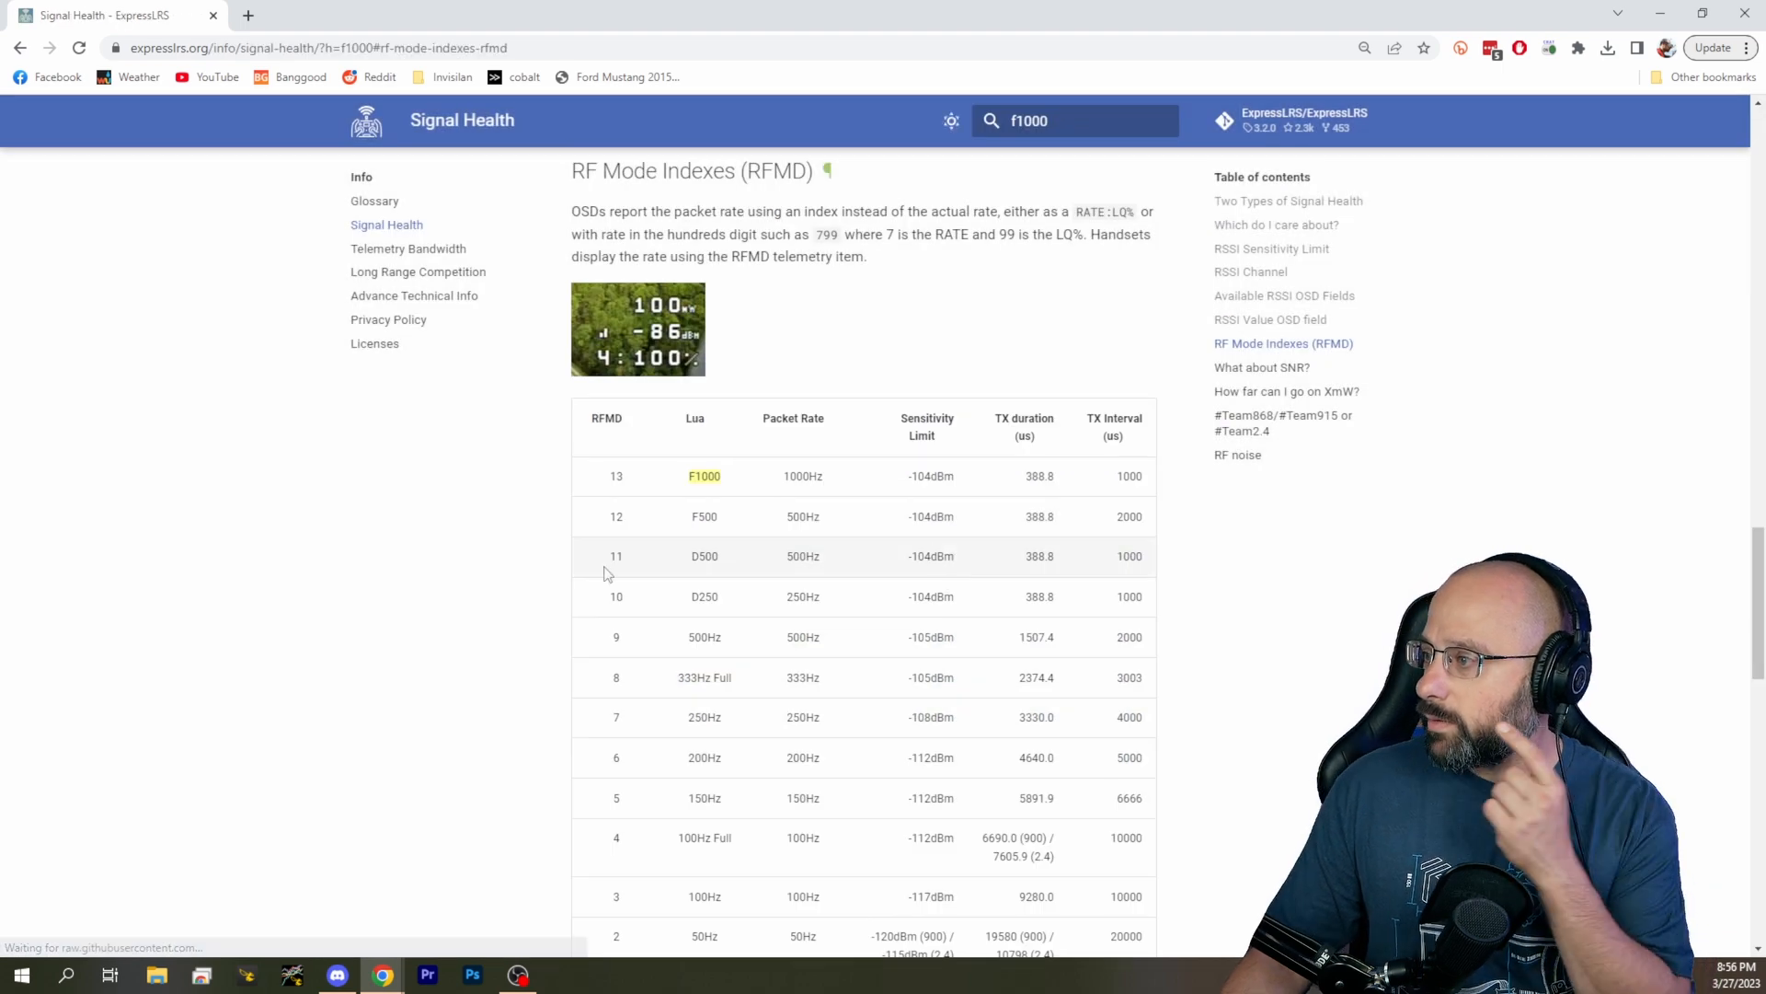
mouse_move(390, 537)
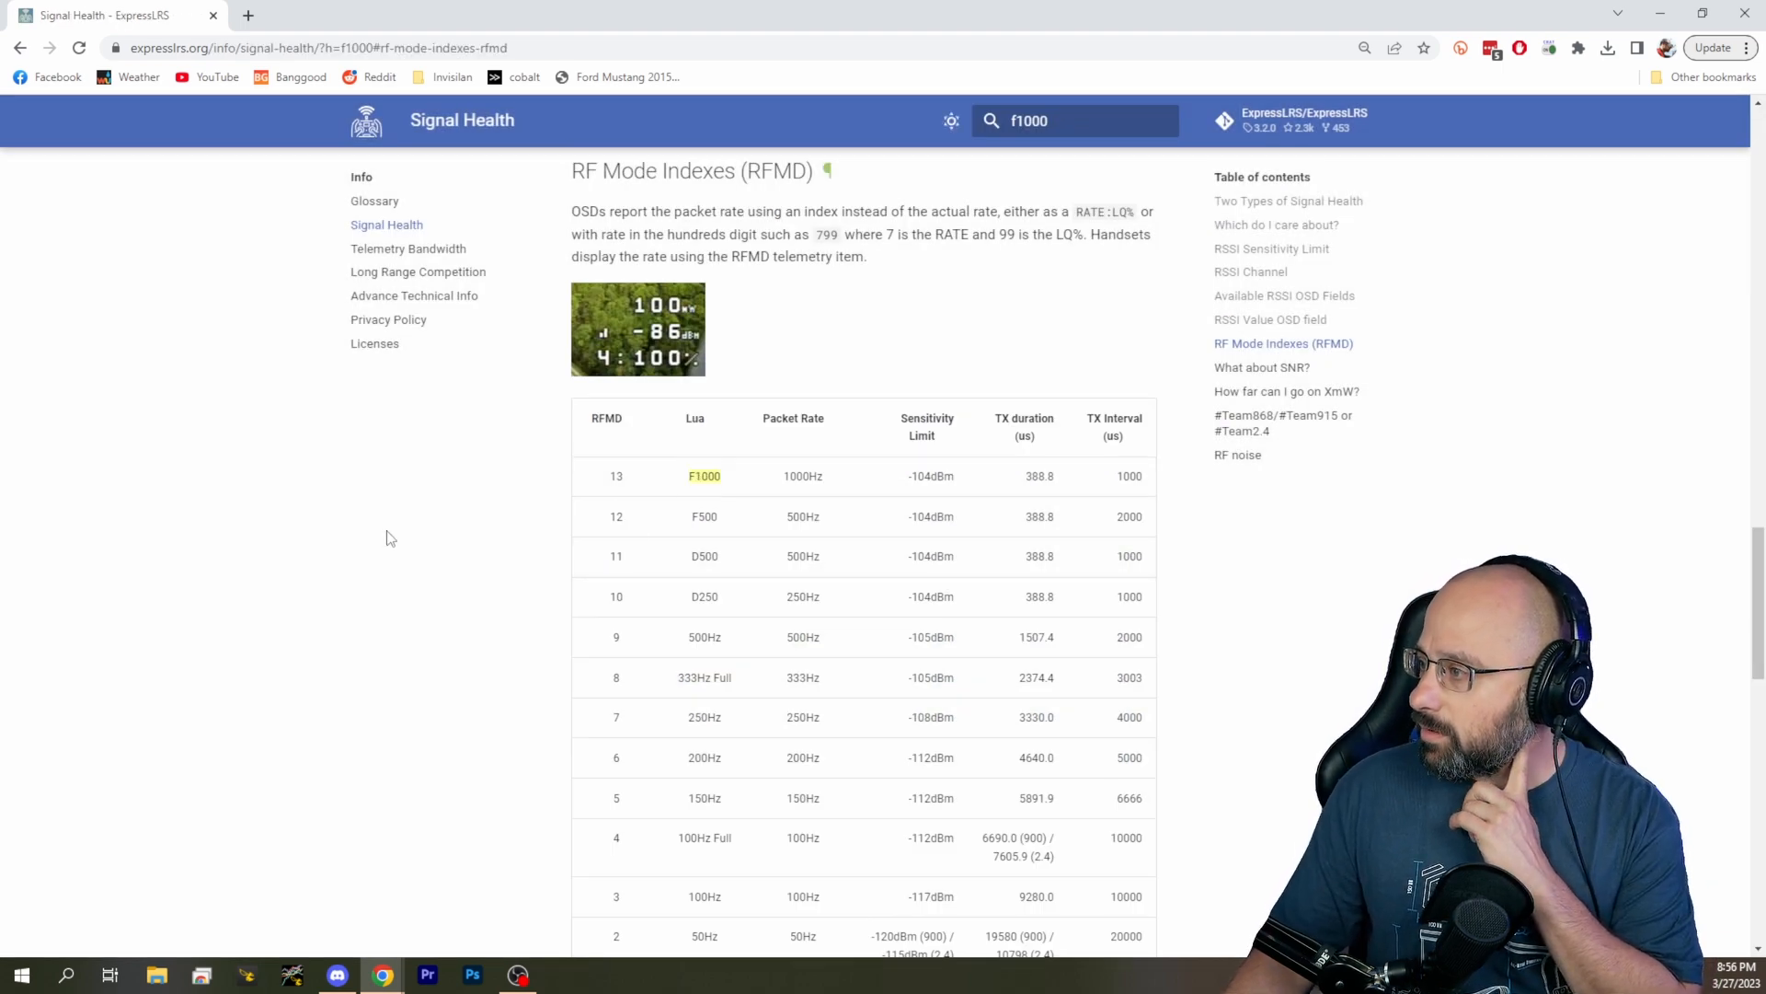
scroll("down", 3)
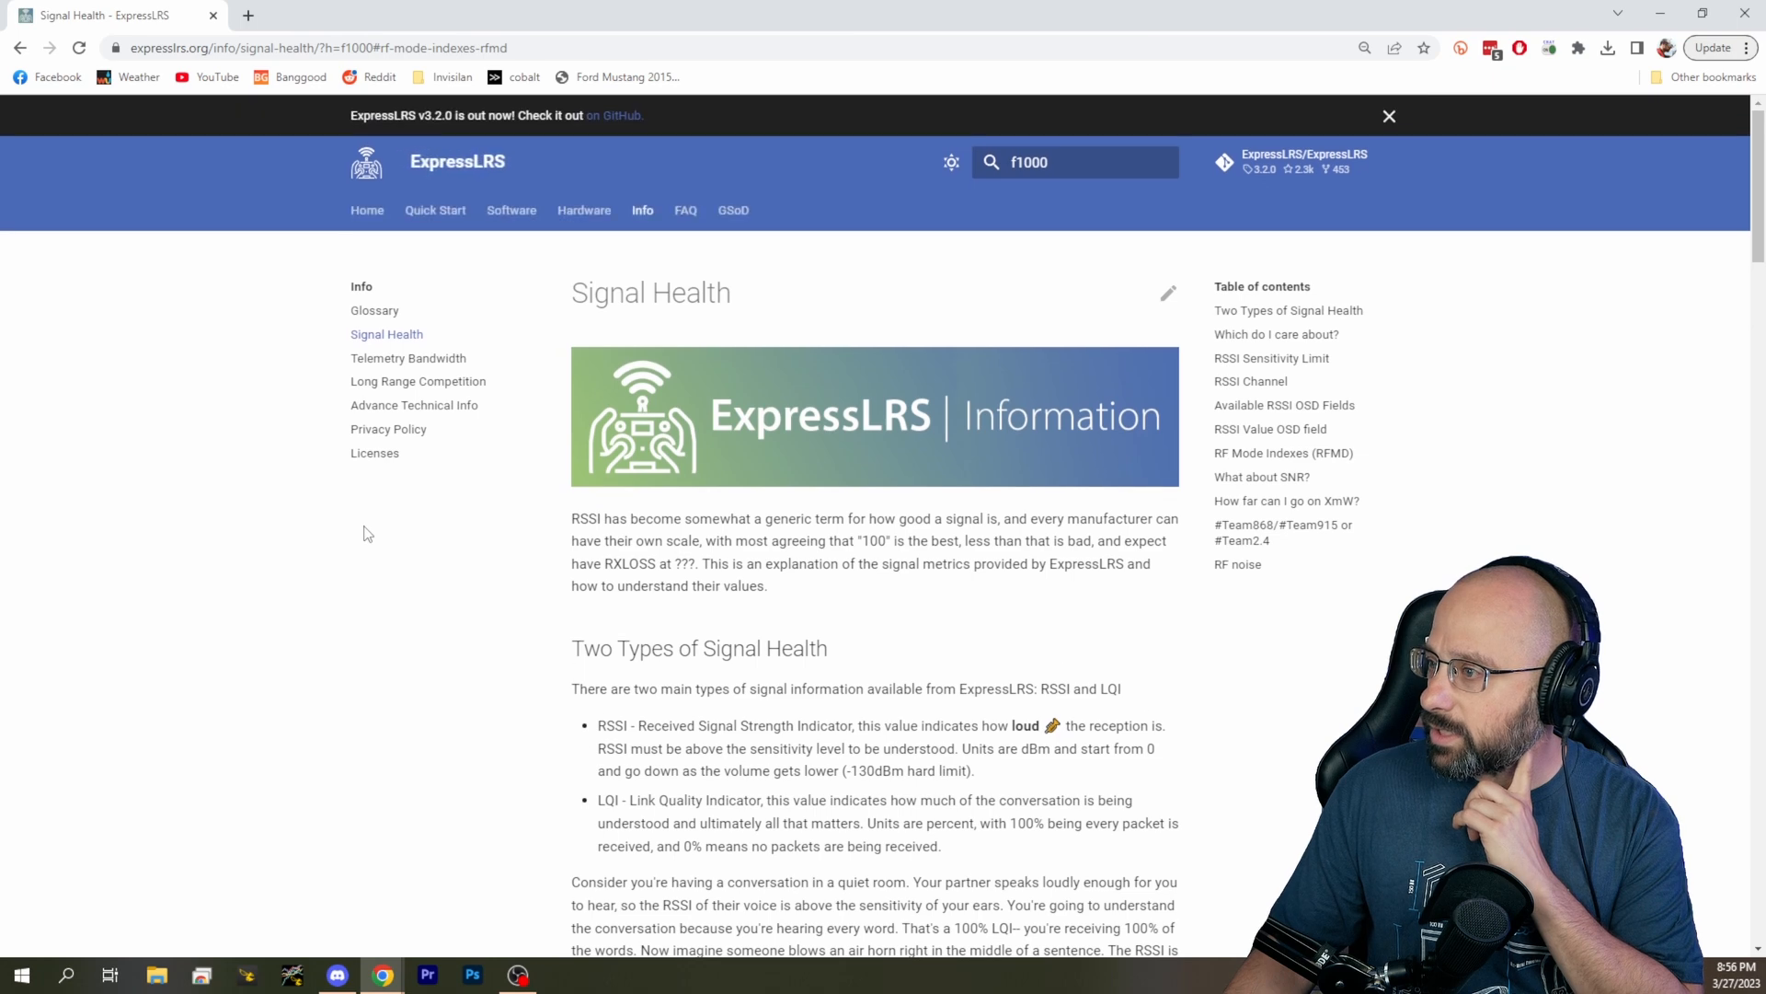
mouse_move(206, 453)
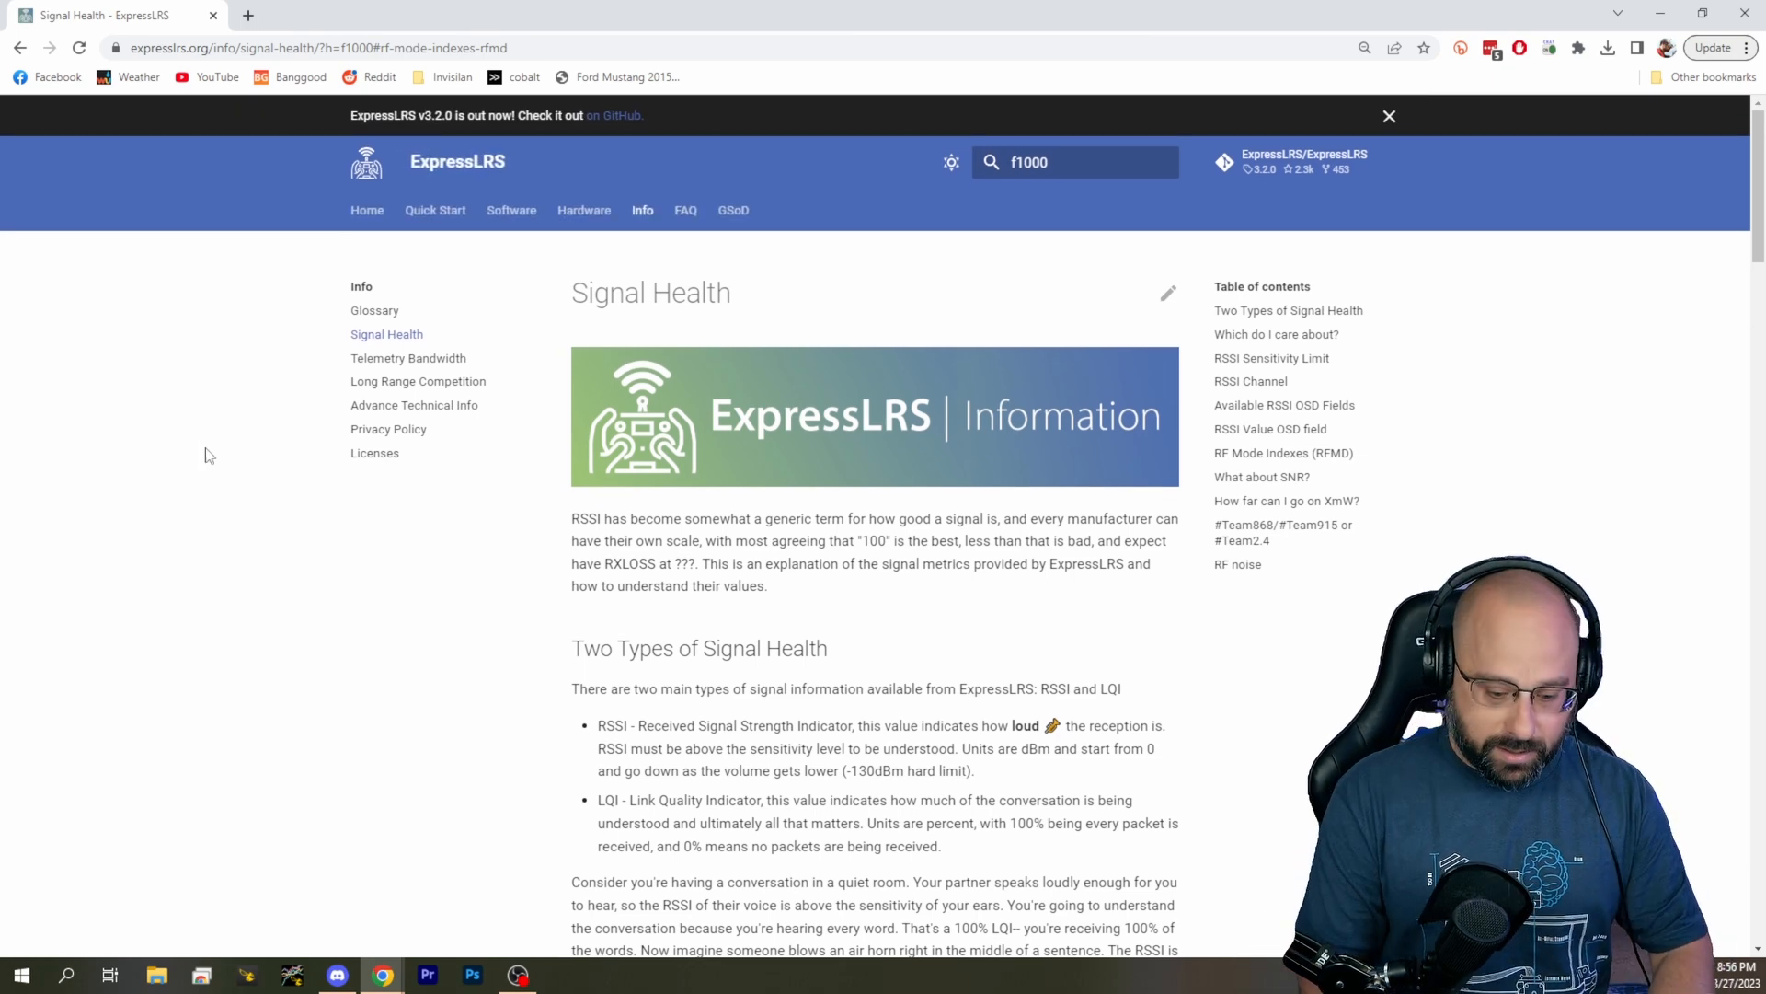
Load the ExpressLRS GitHub releases page showing the v2.5.2 release.
type("expressLRS/ExpressLRS/releases")
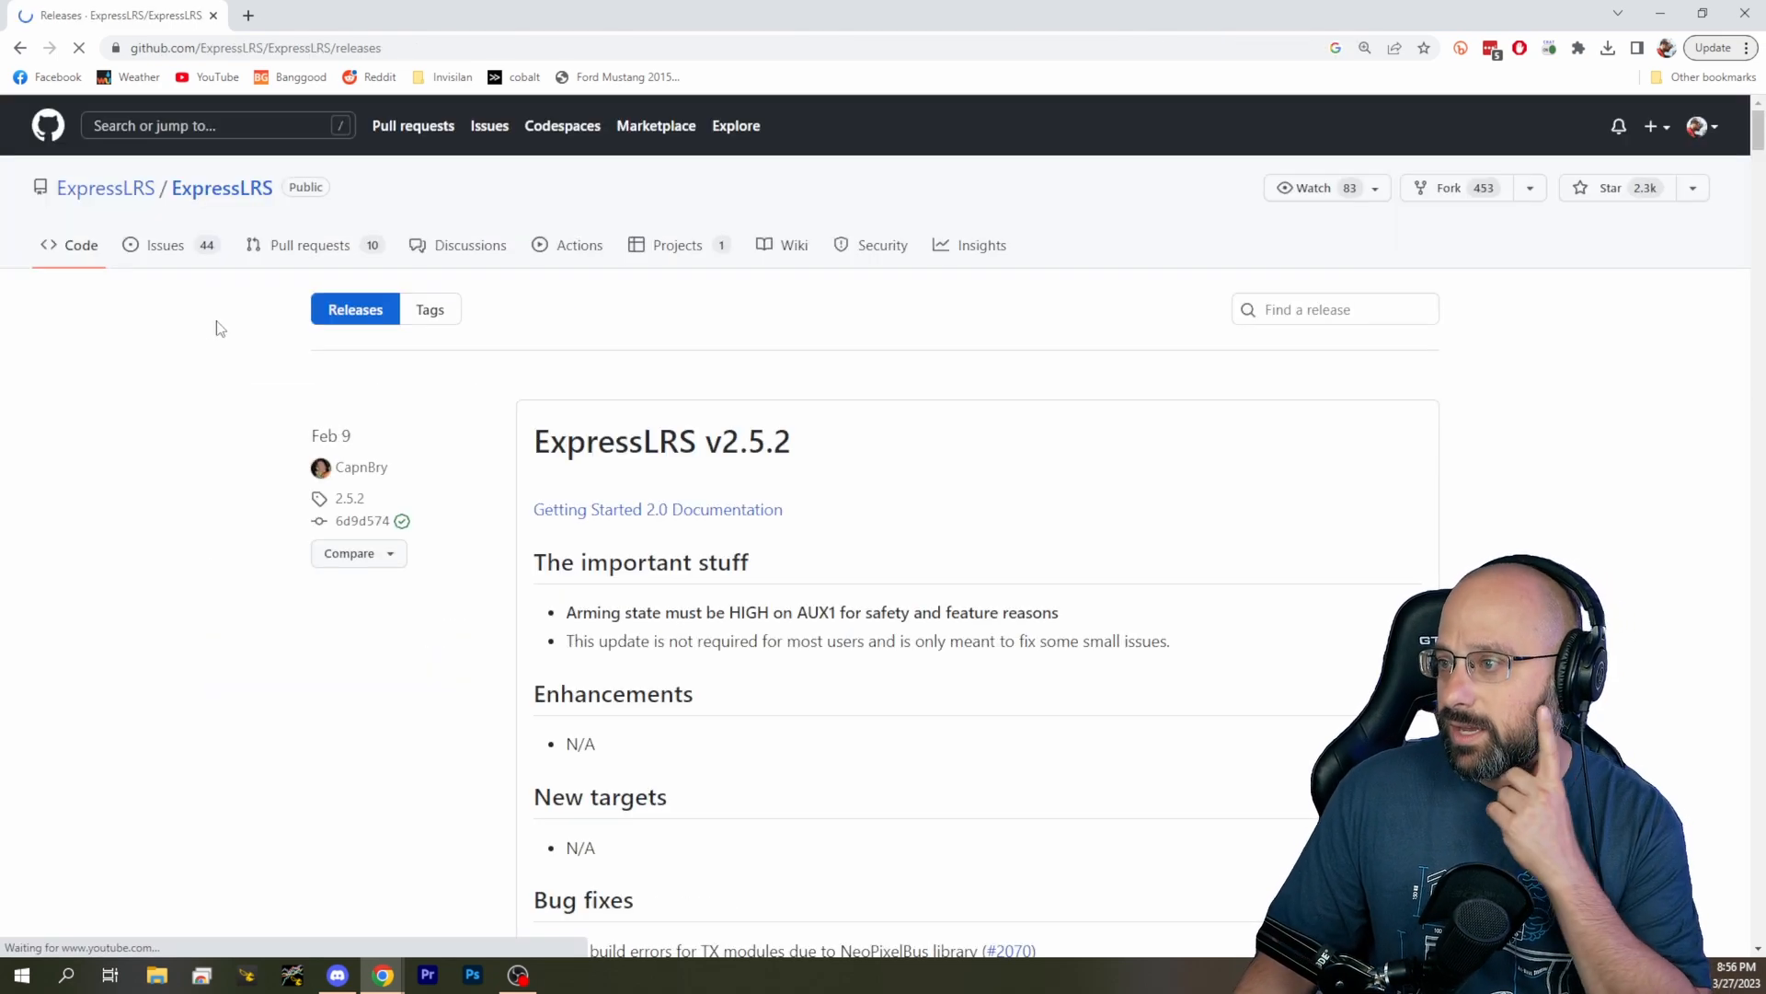
mouse_move(180, 253)
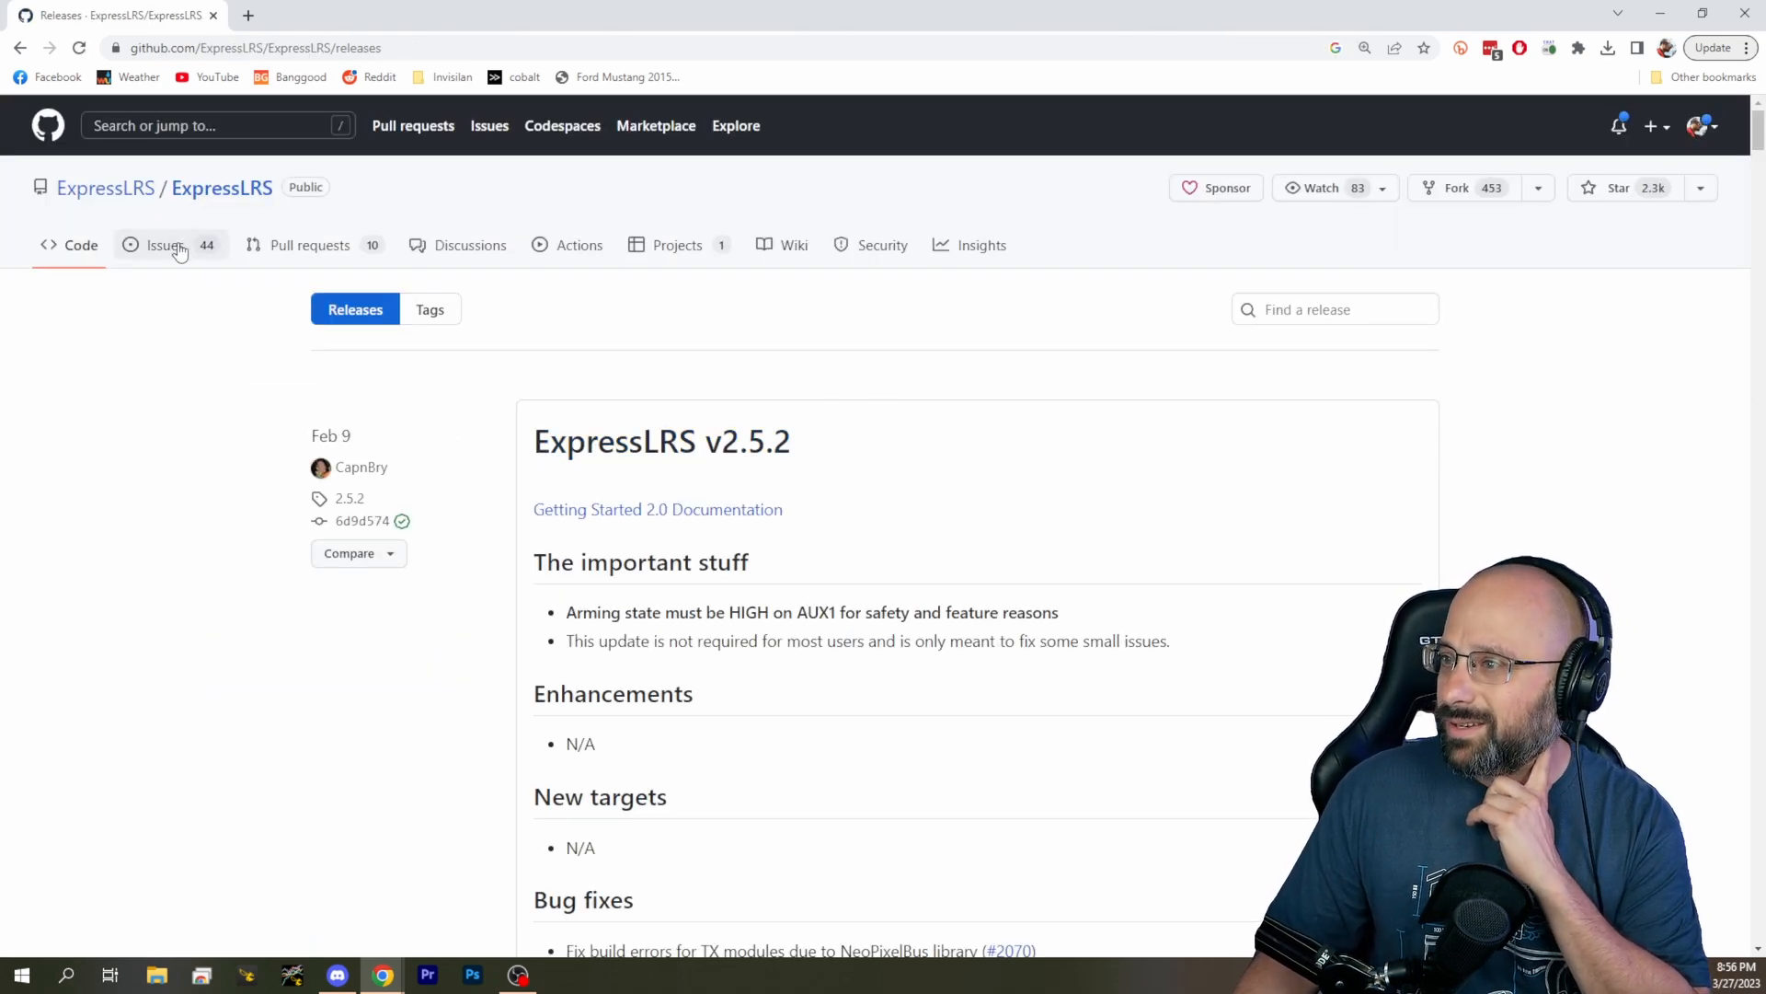
Browse the V3.2.0 release notes and follow the Getting Started 3.0 Documentation link.
left_click(81, 244)
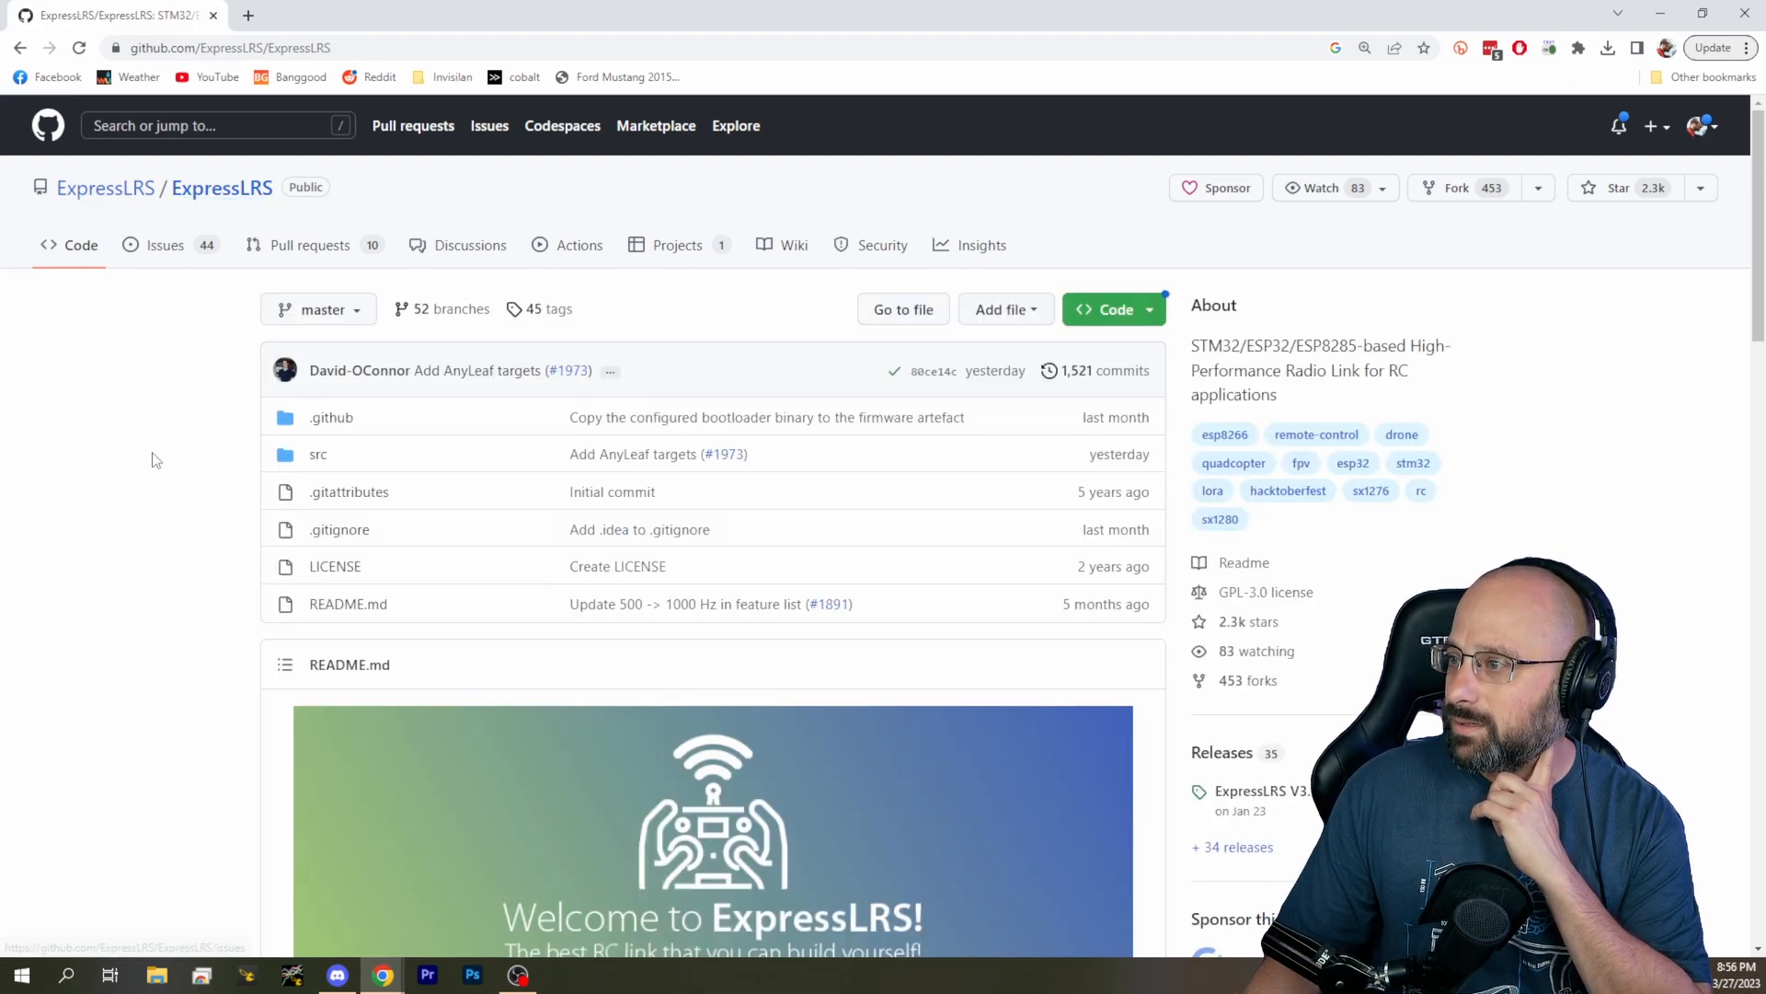
scroll("down", 3)
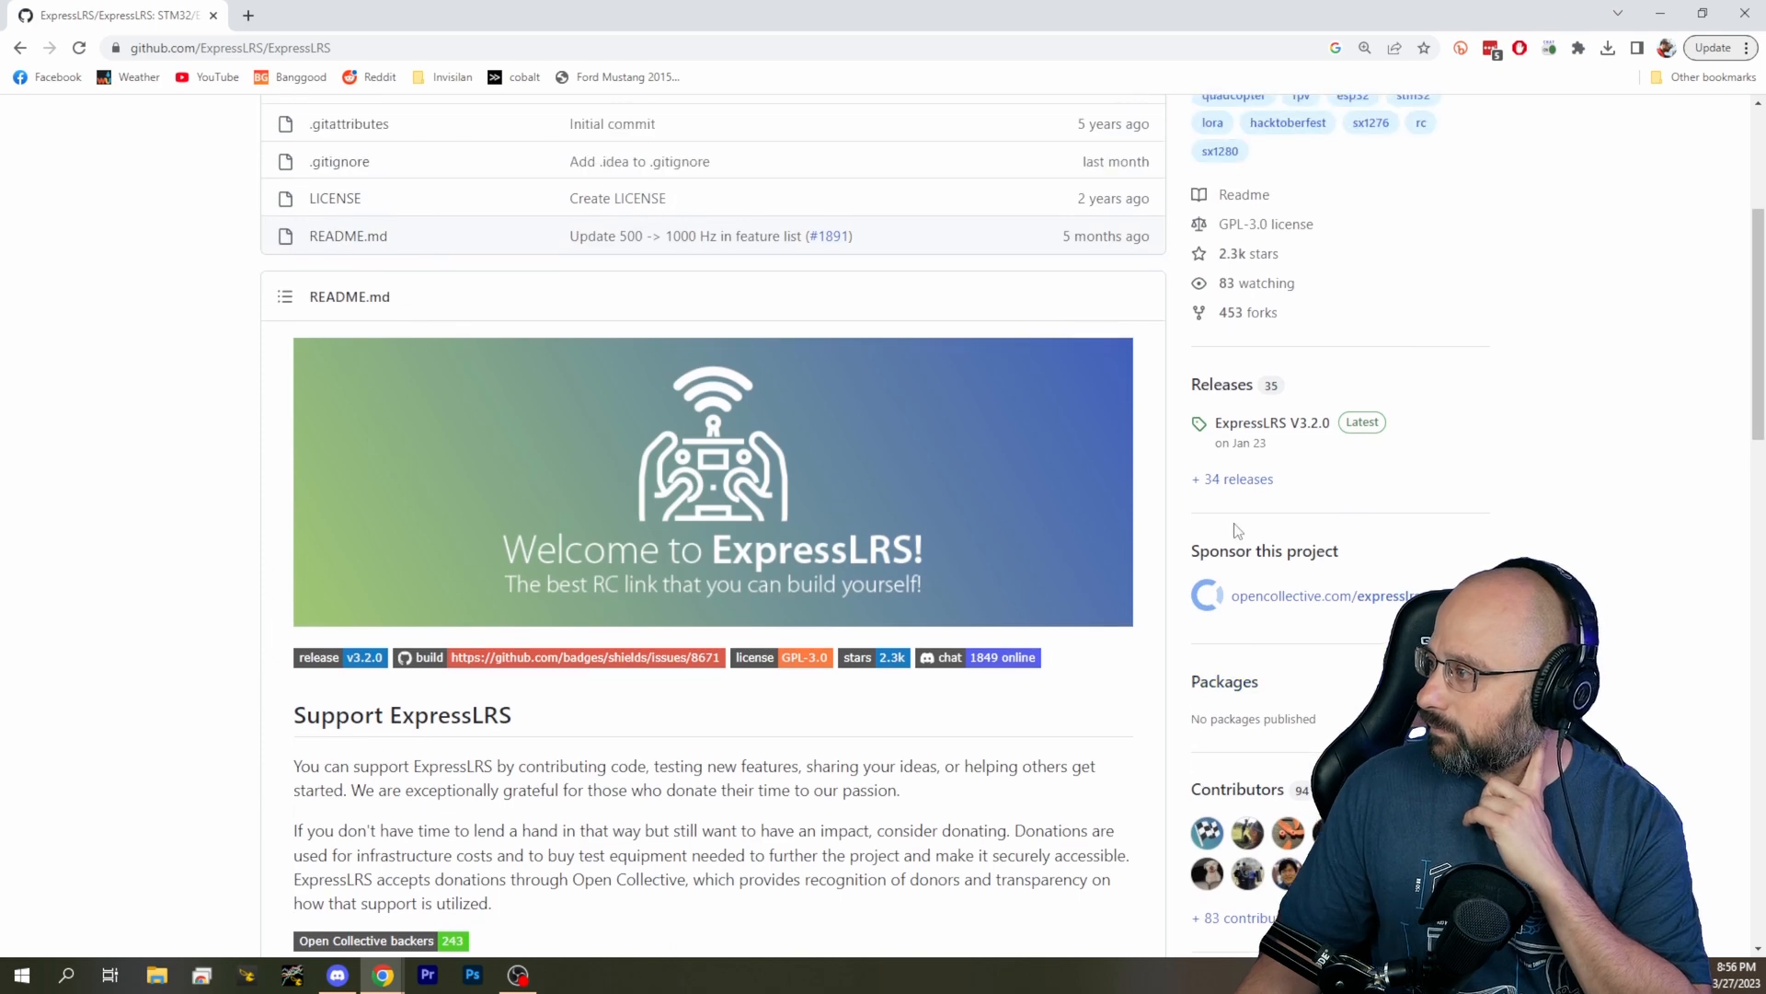
left_click(1270, 423)
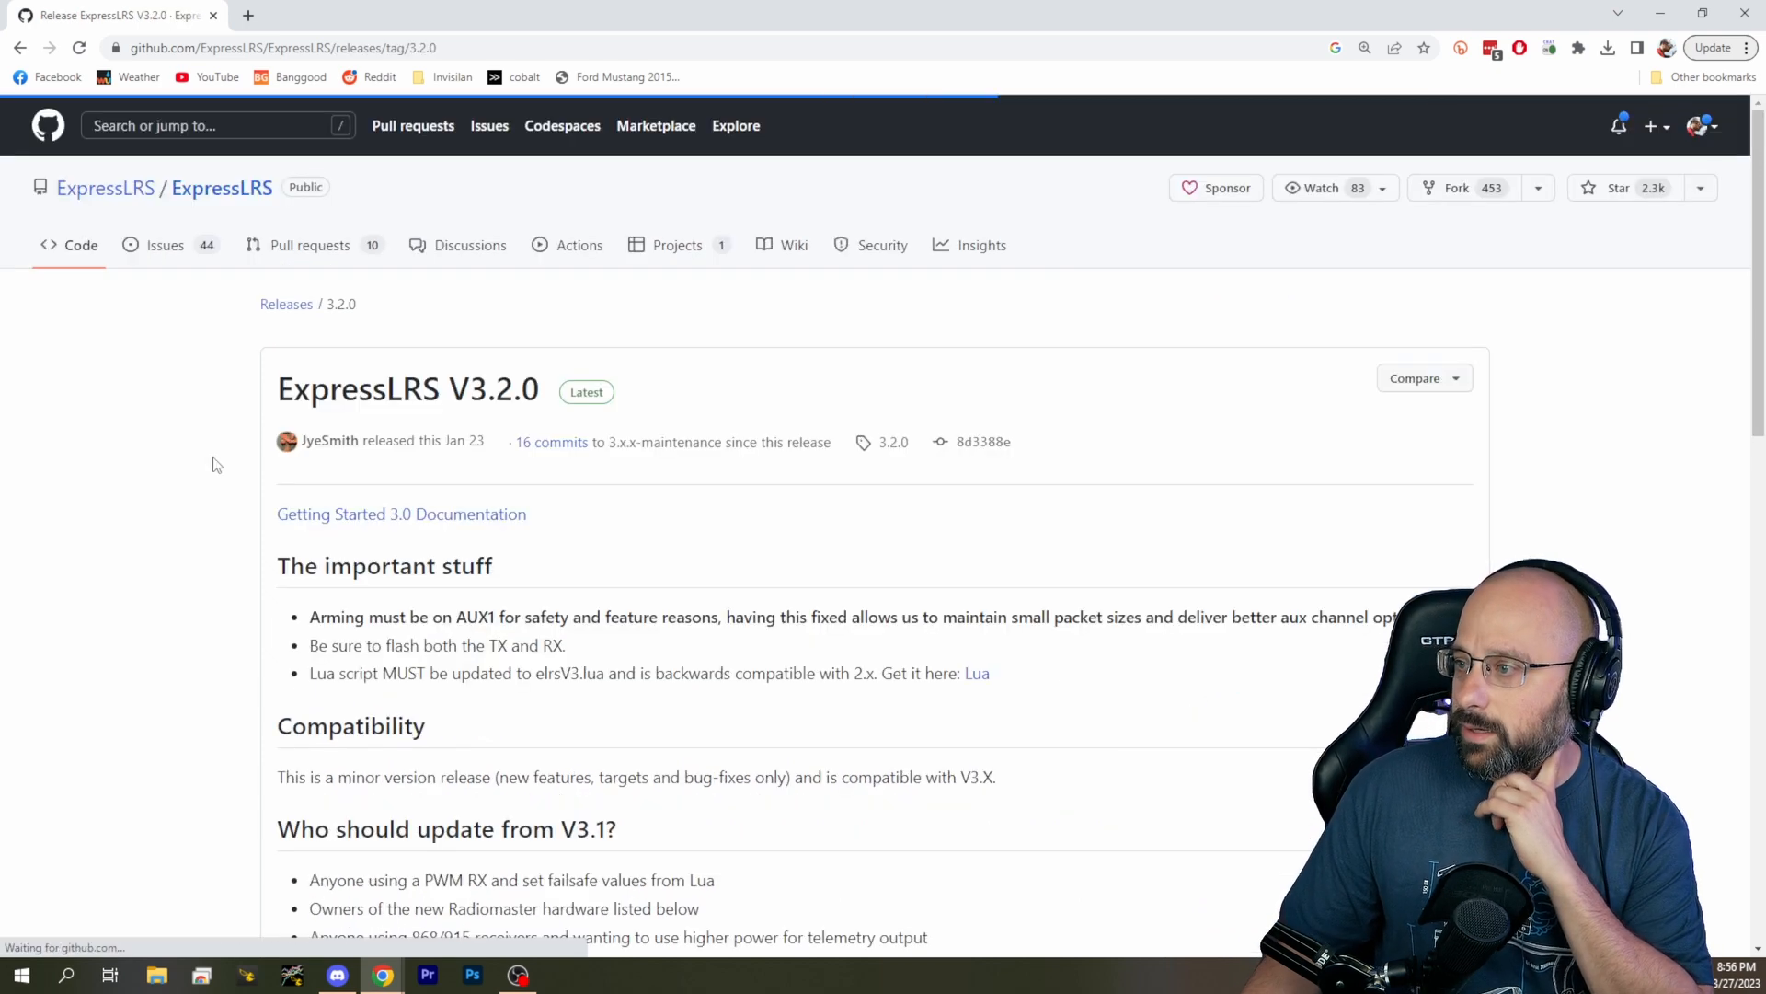
scroll("down", 3)
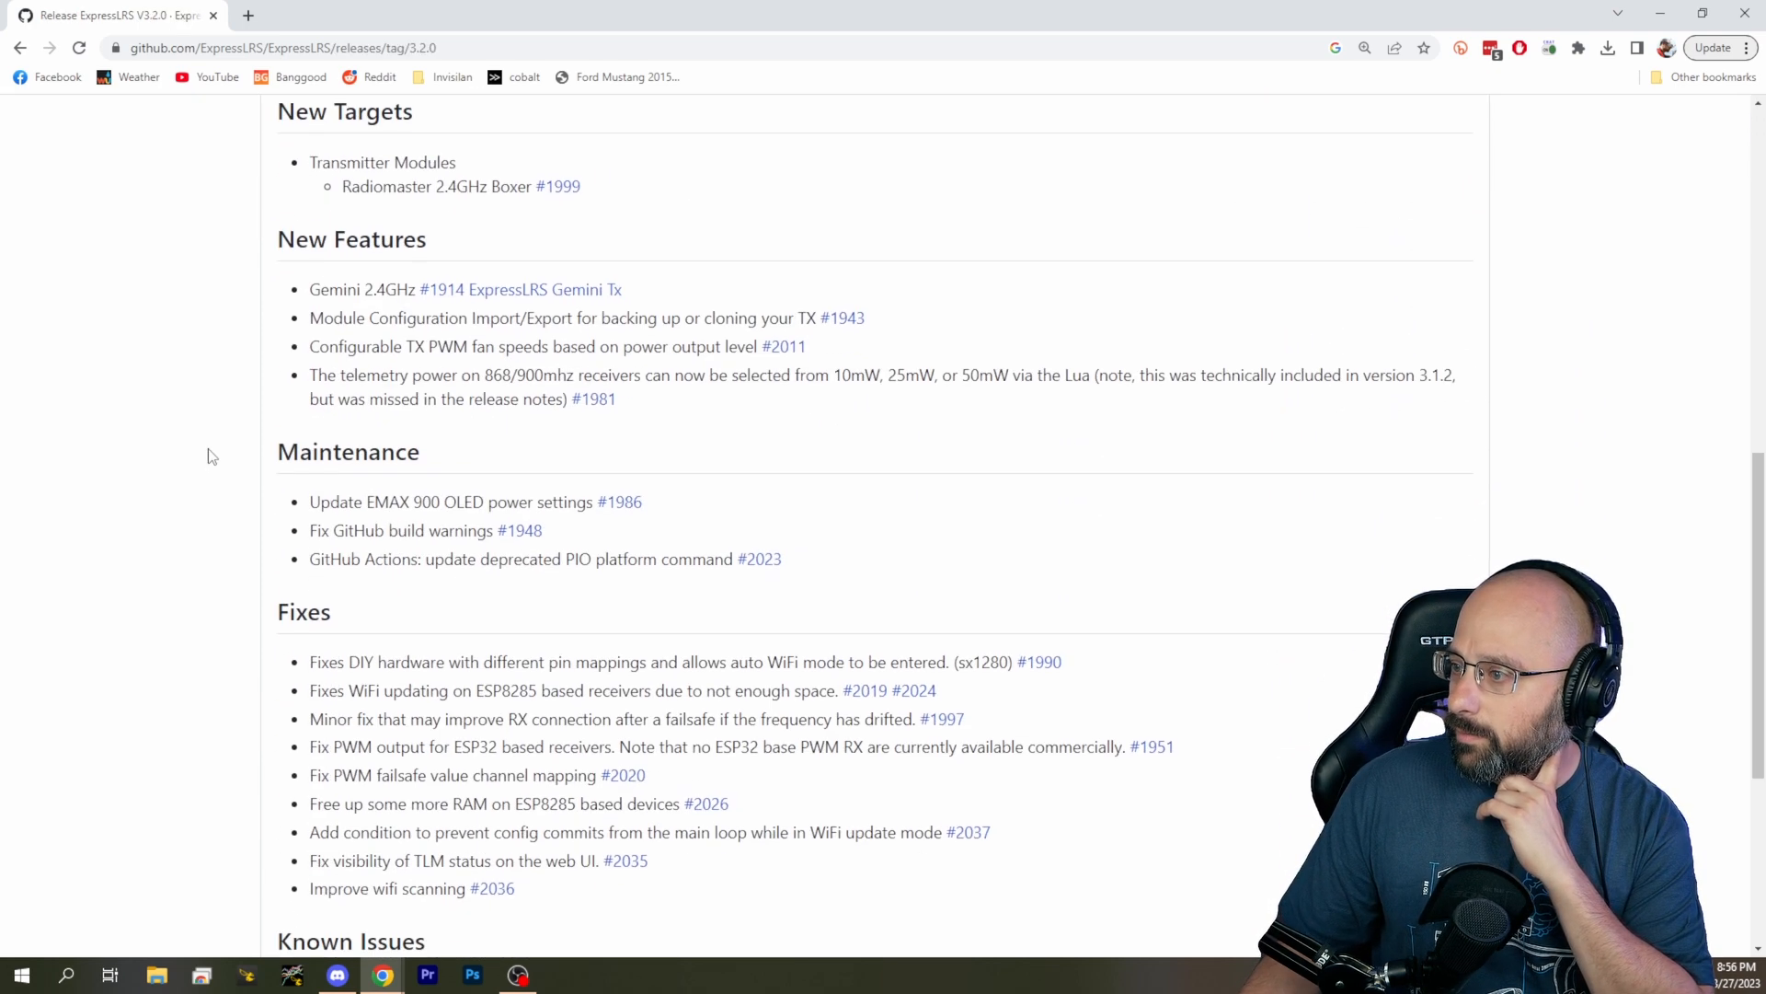
scroll("down", 3)
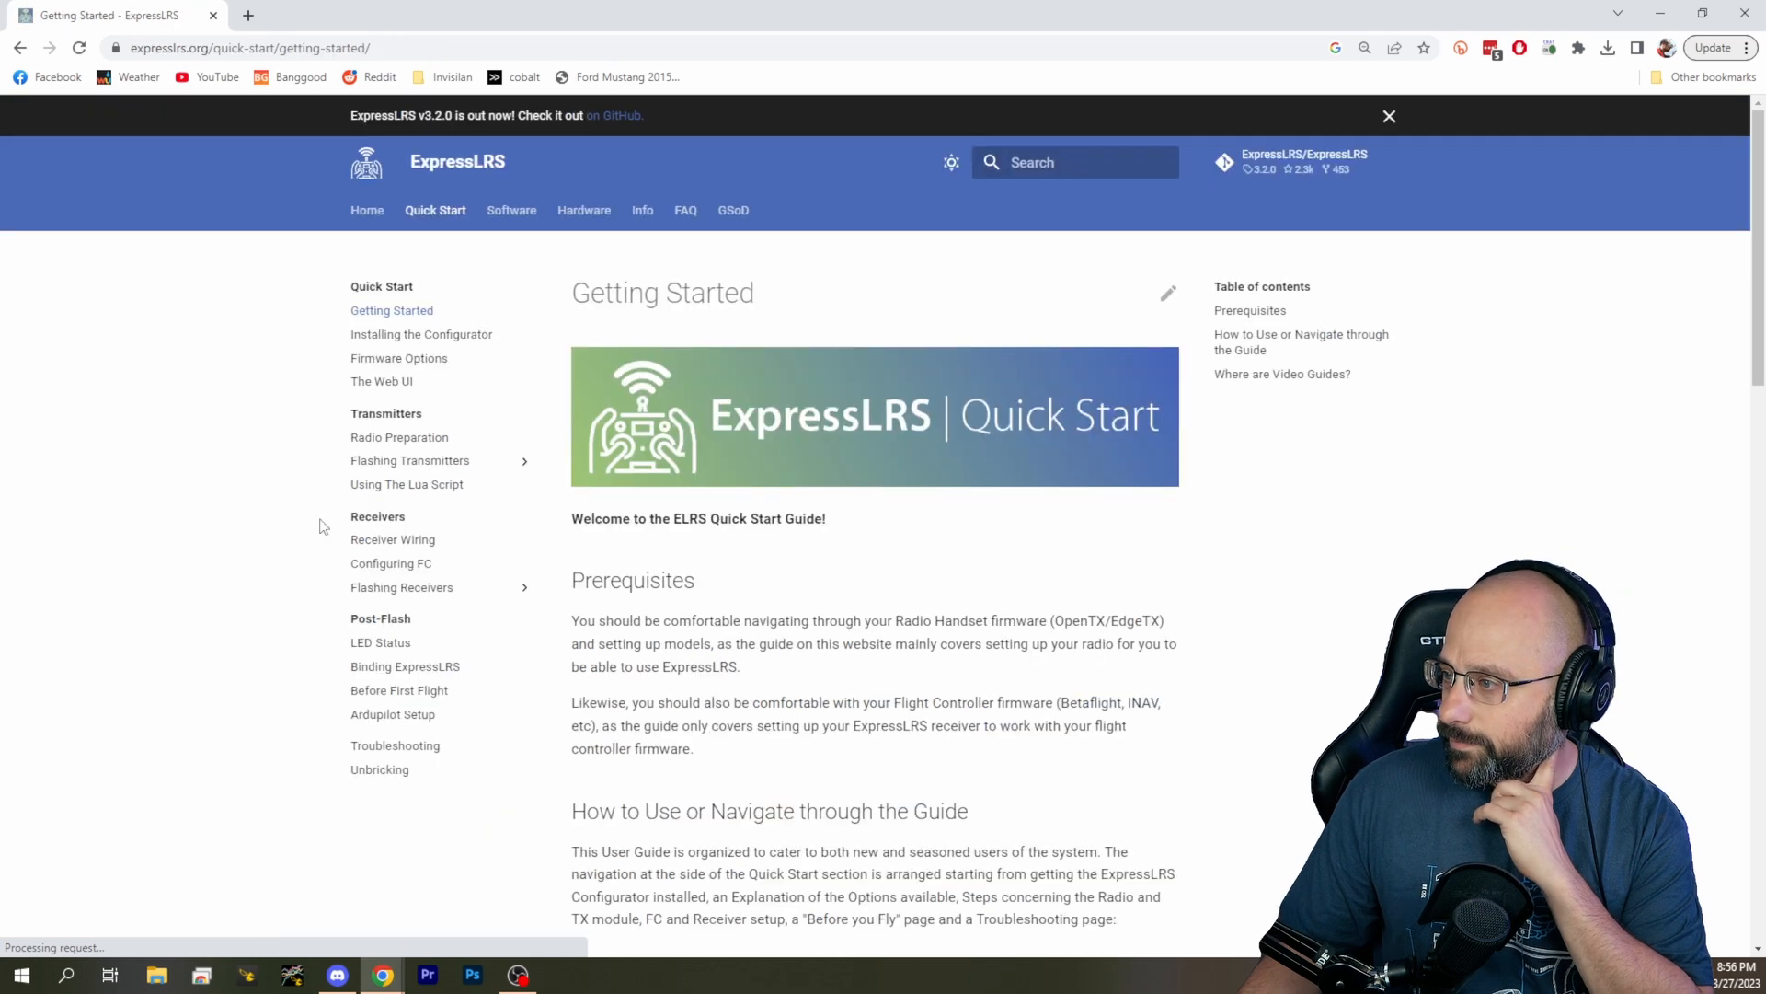
Leave the Getting Started guide and head to the releases/tag/3.0.0 page on GitHub.
scroll("down", 3)
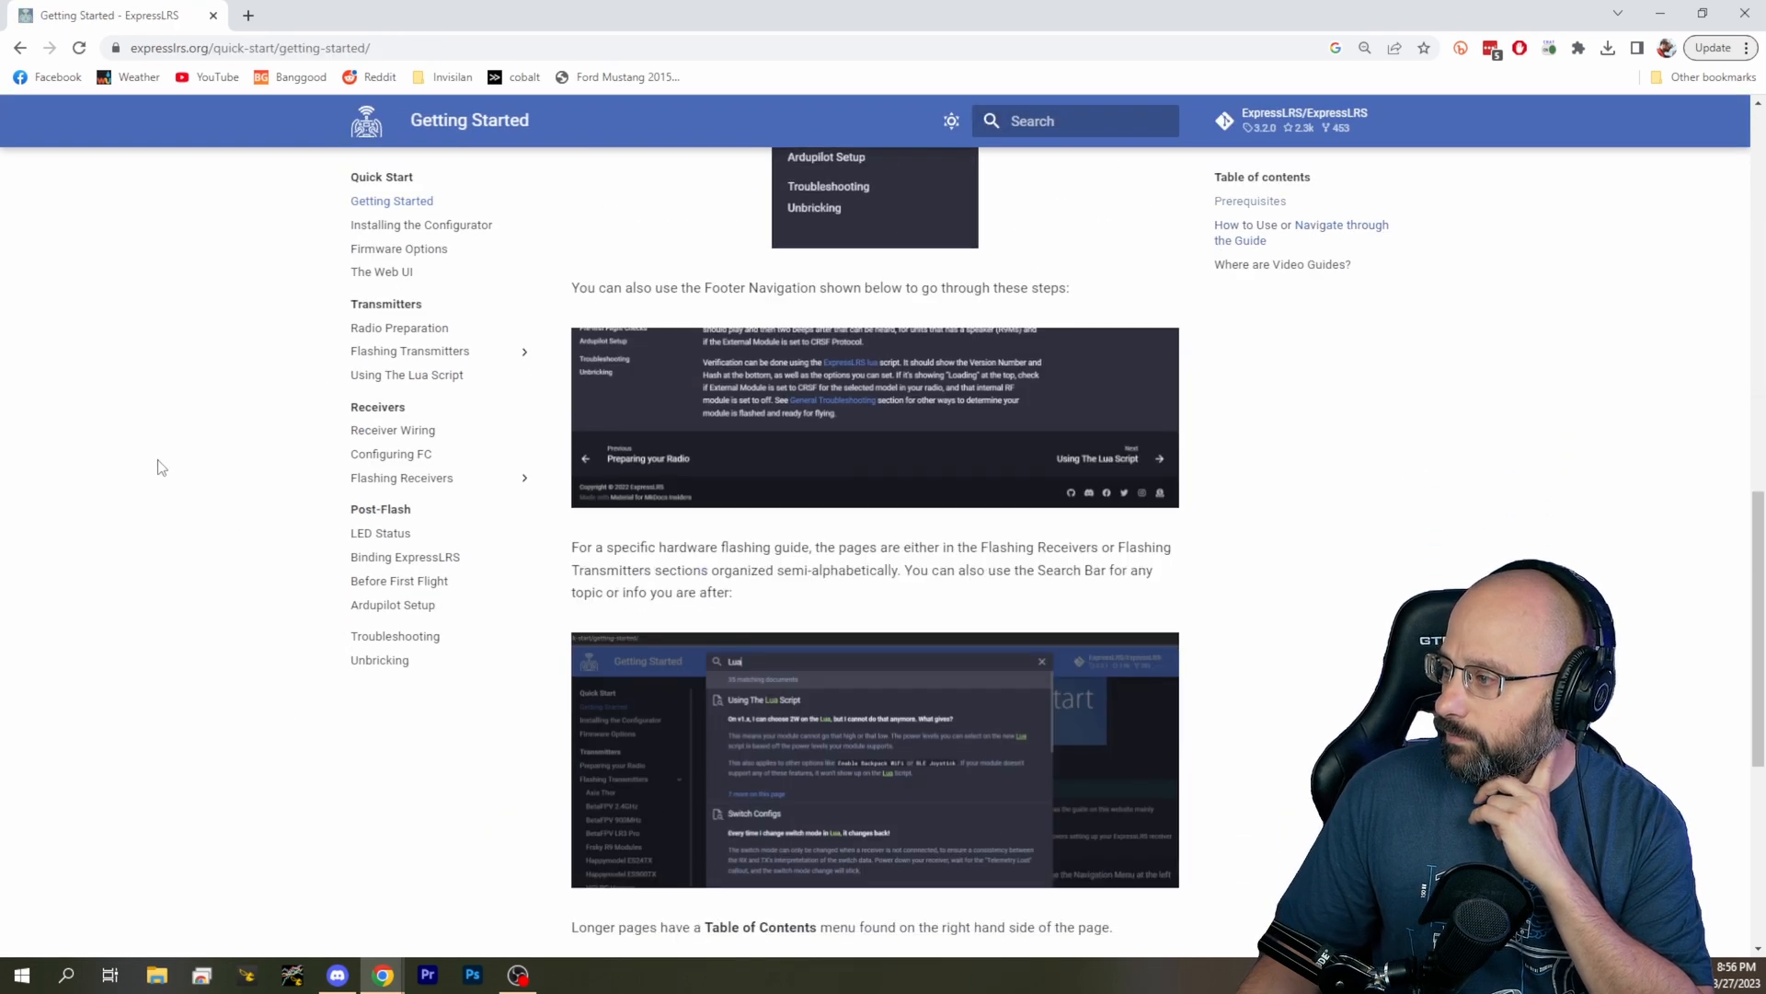
left_click(1303, 112)
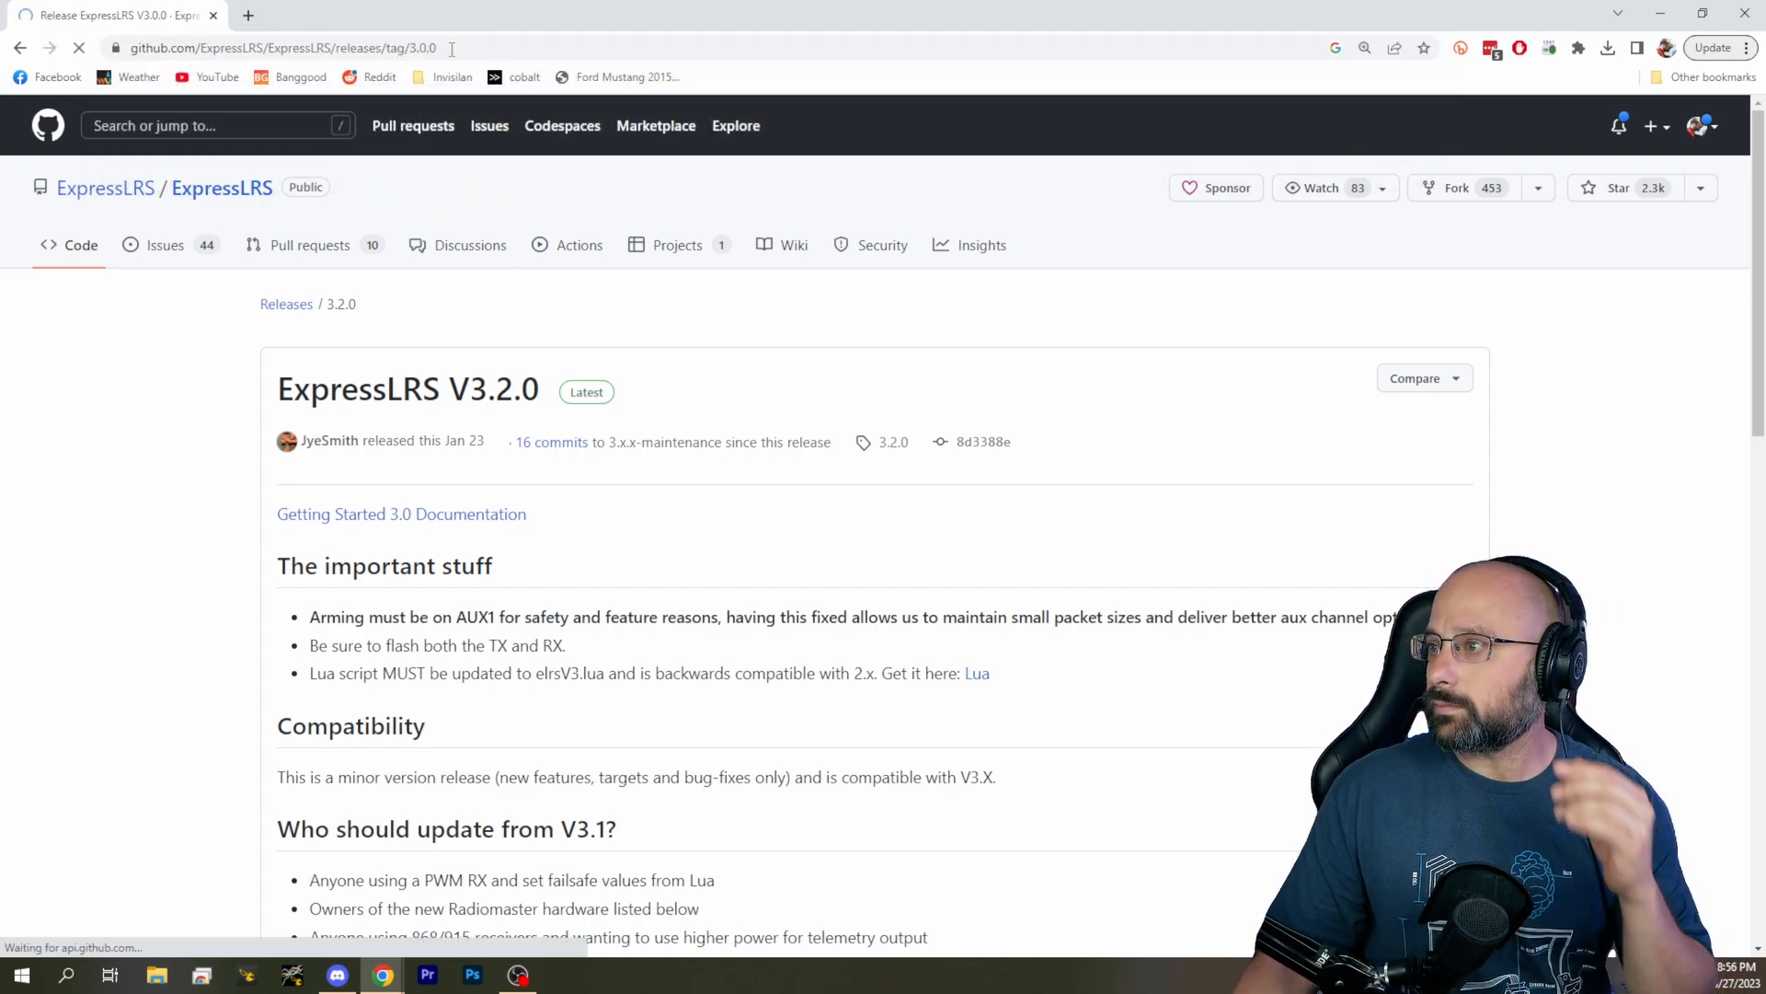
Scroll to 'Packet types and RF smarts' and highlight the F in the FLRC entry.
scroll("down", 3)
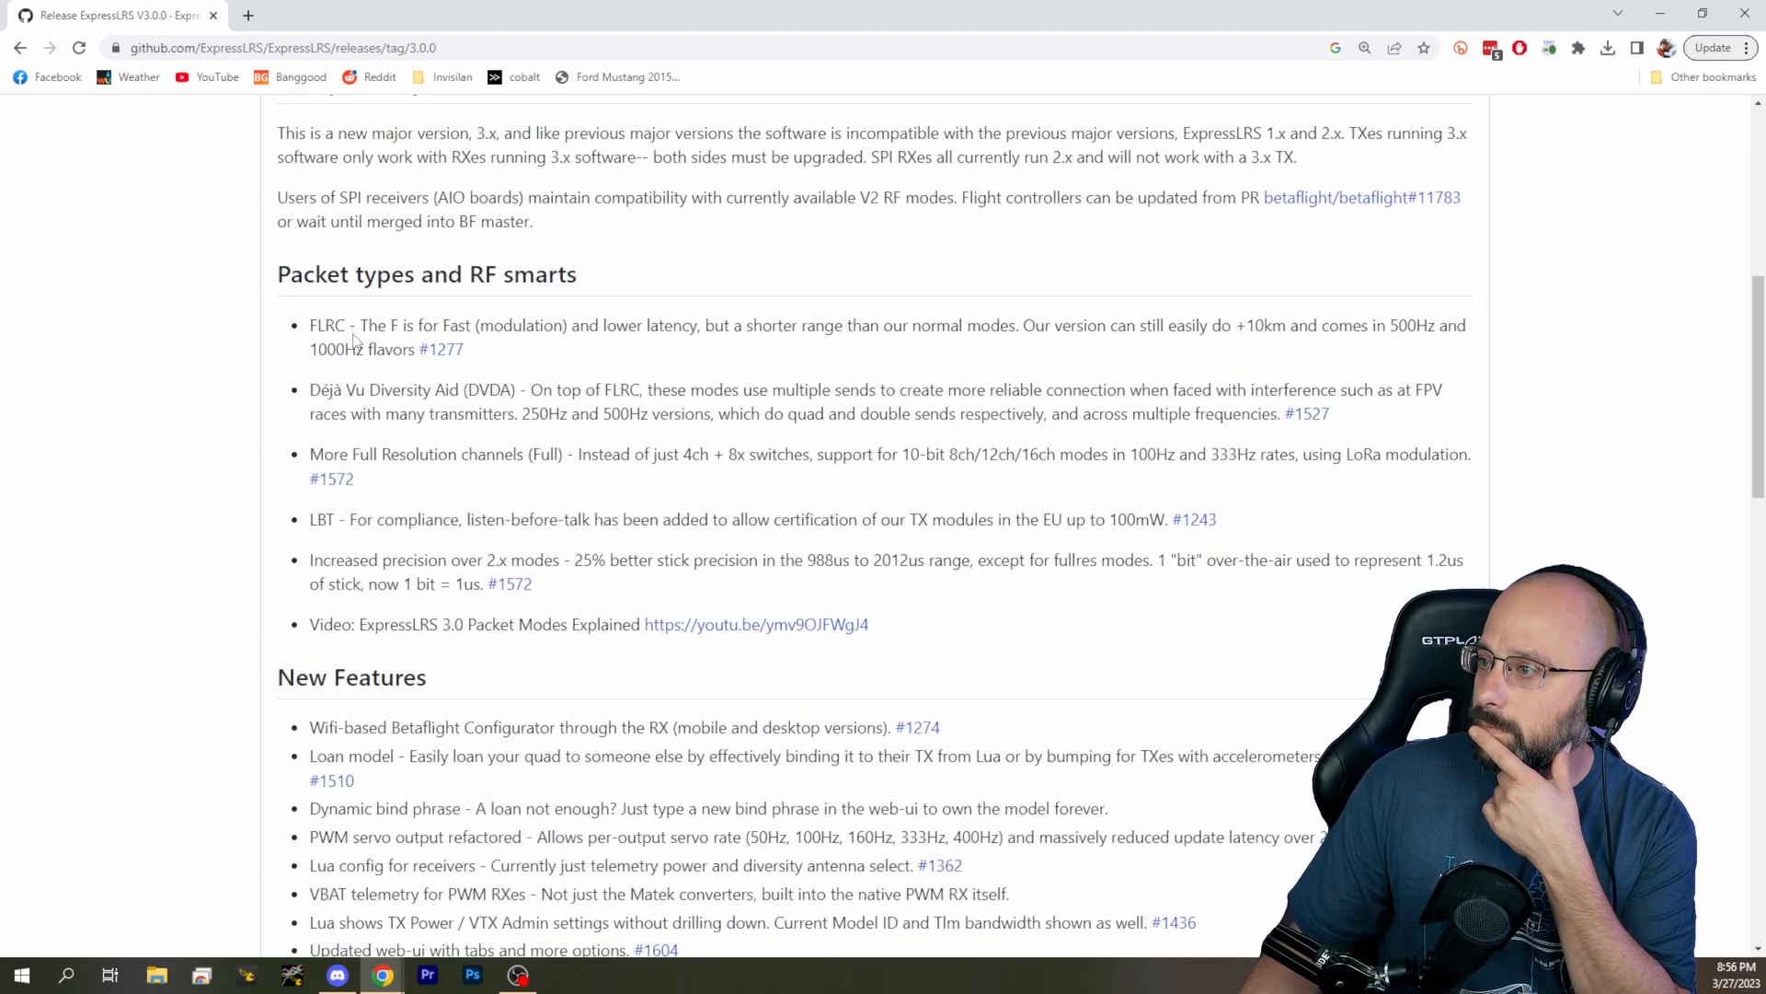
mouse_move(219, 342)
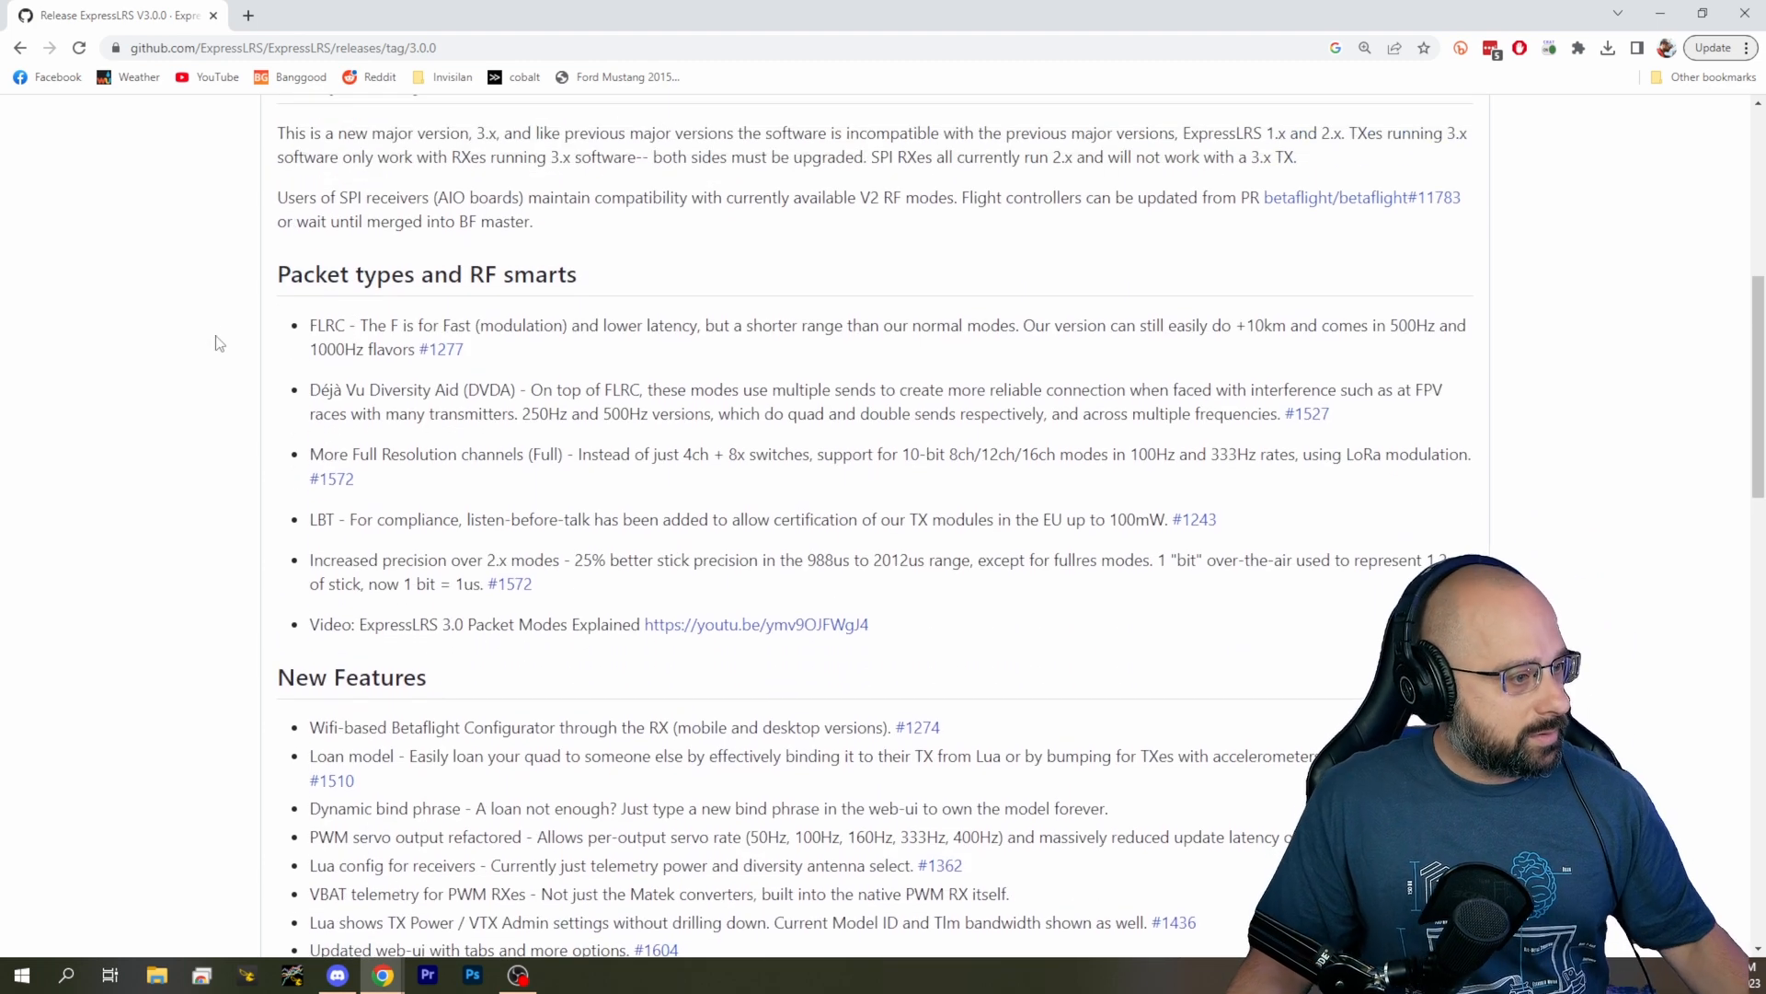
scroll("down", 3)
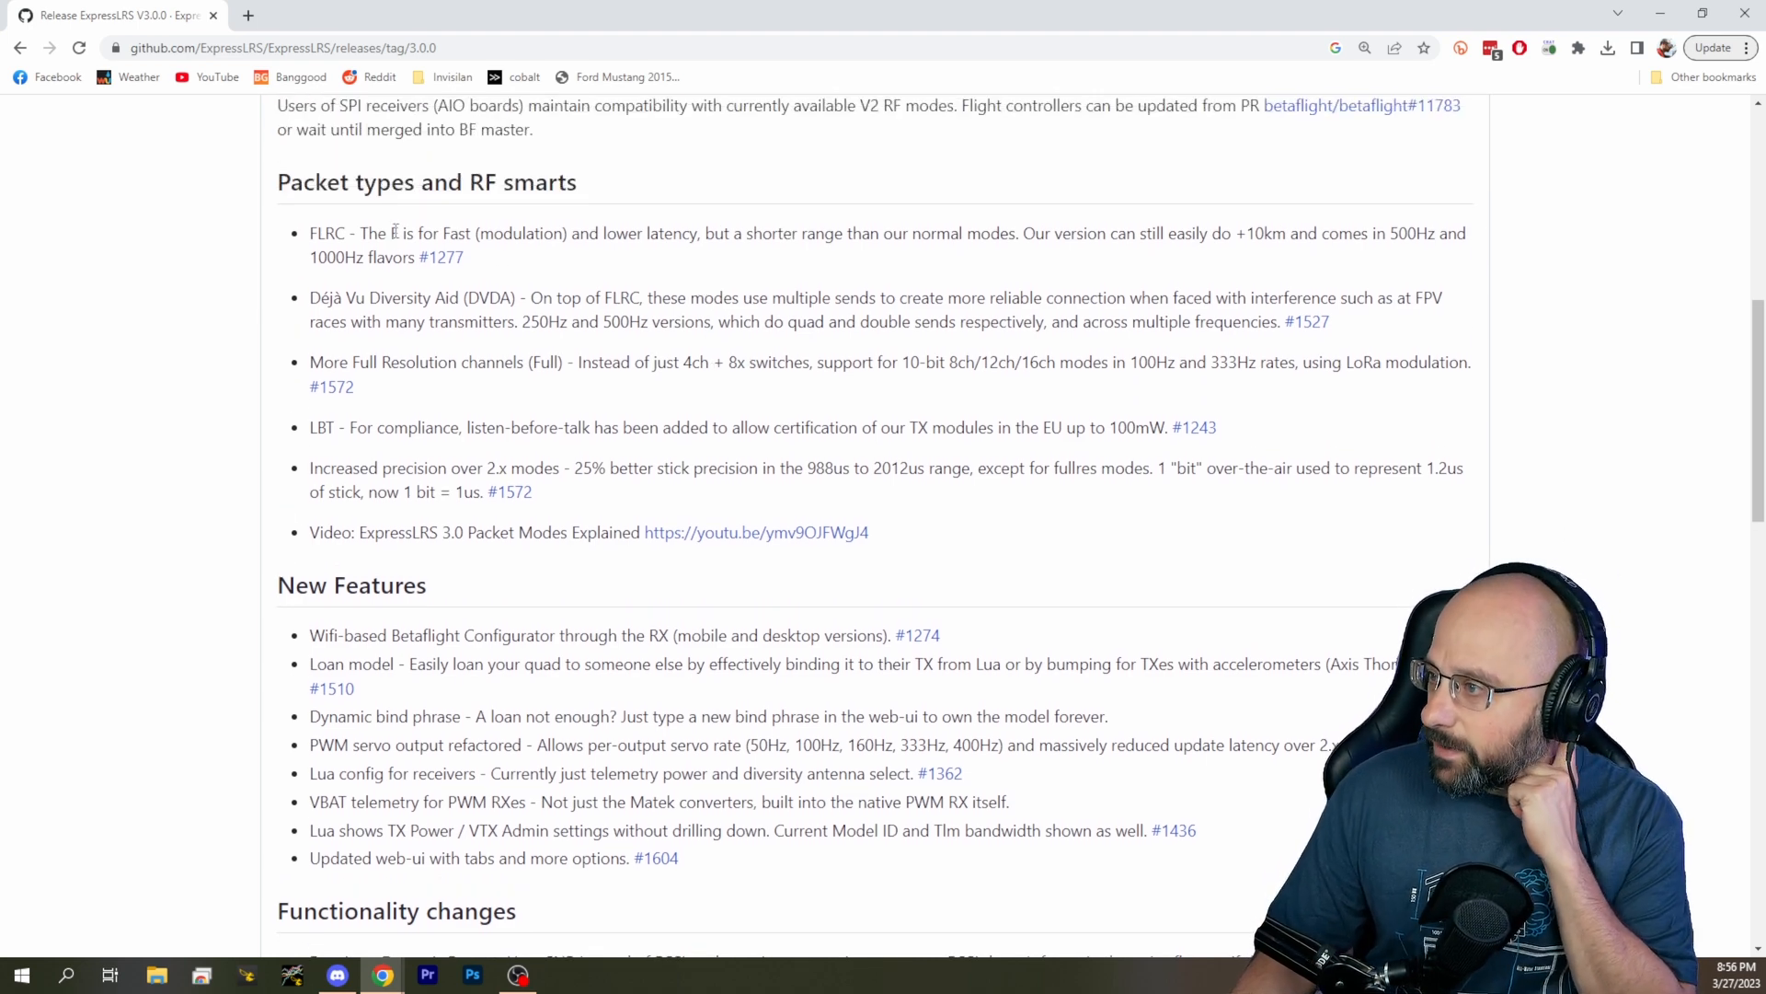
double_click(400, 234)
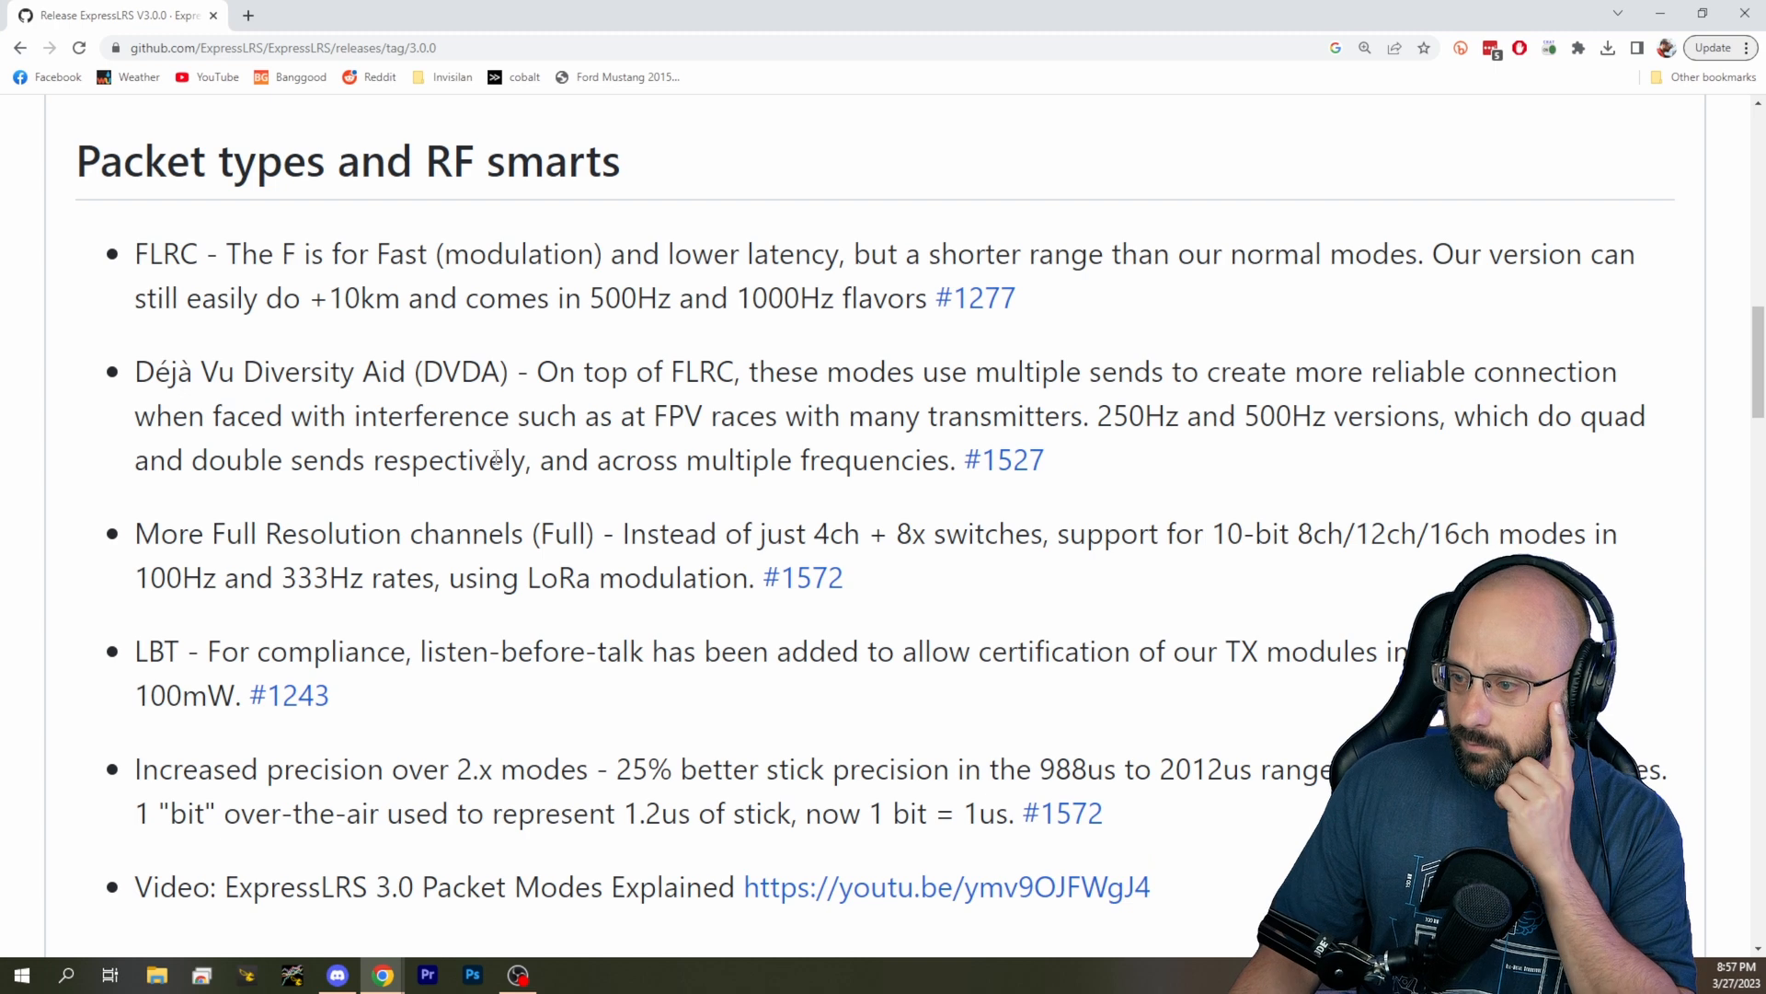
Highlight the F and the 1000Hz rate in the zoomed FLRC bullet.
scroll("down", 3)
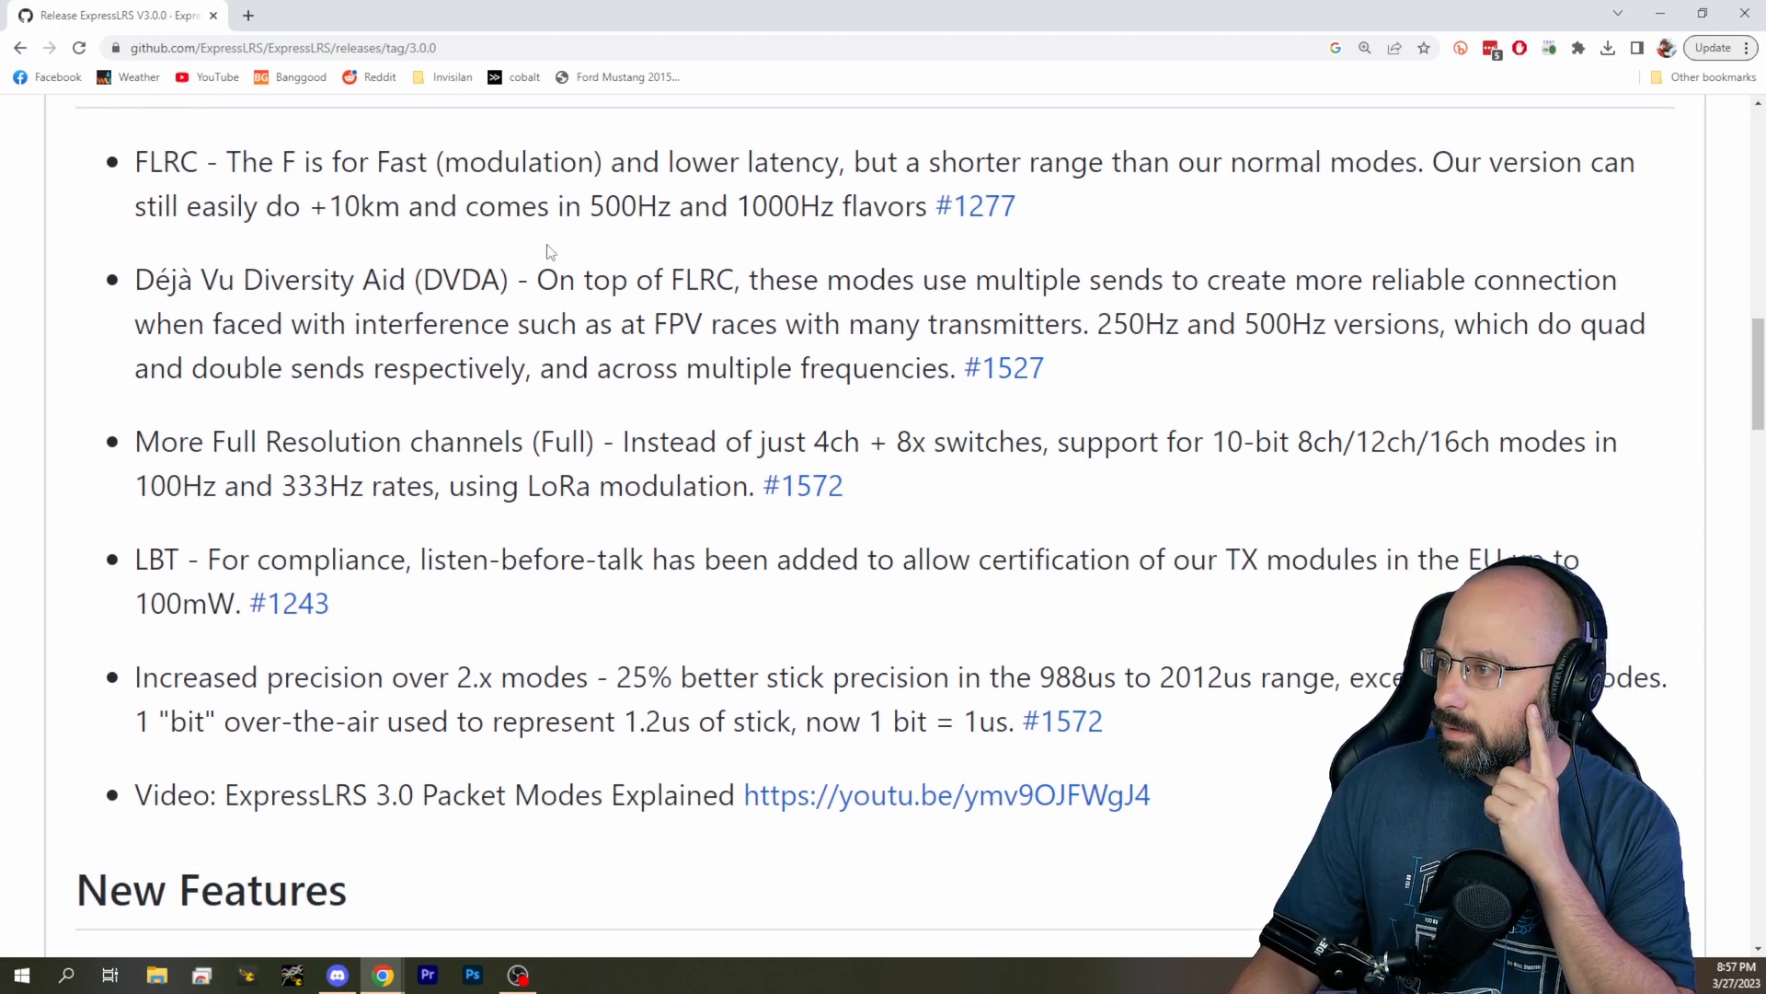
double_click(290, 162)
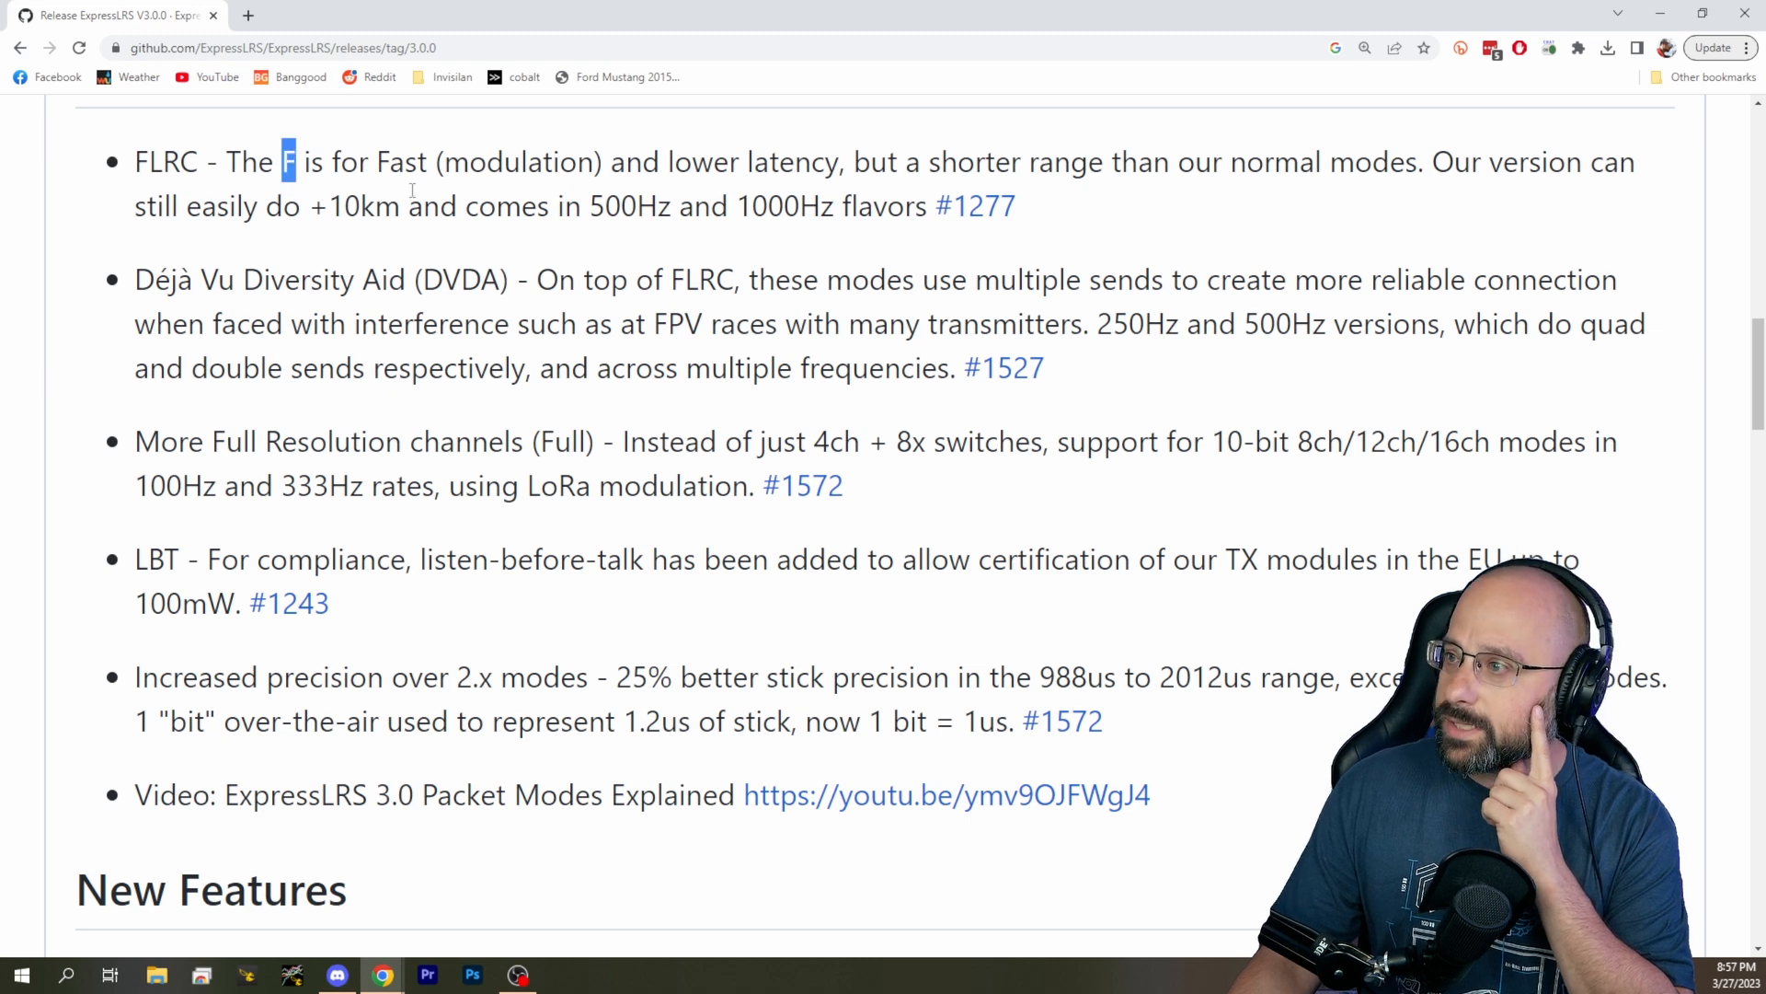
double_click(786, 206)
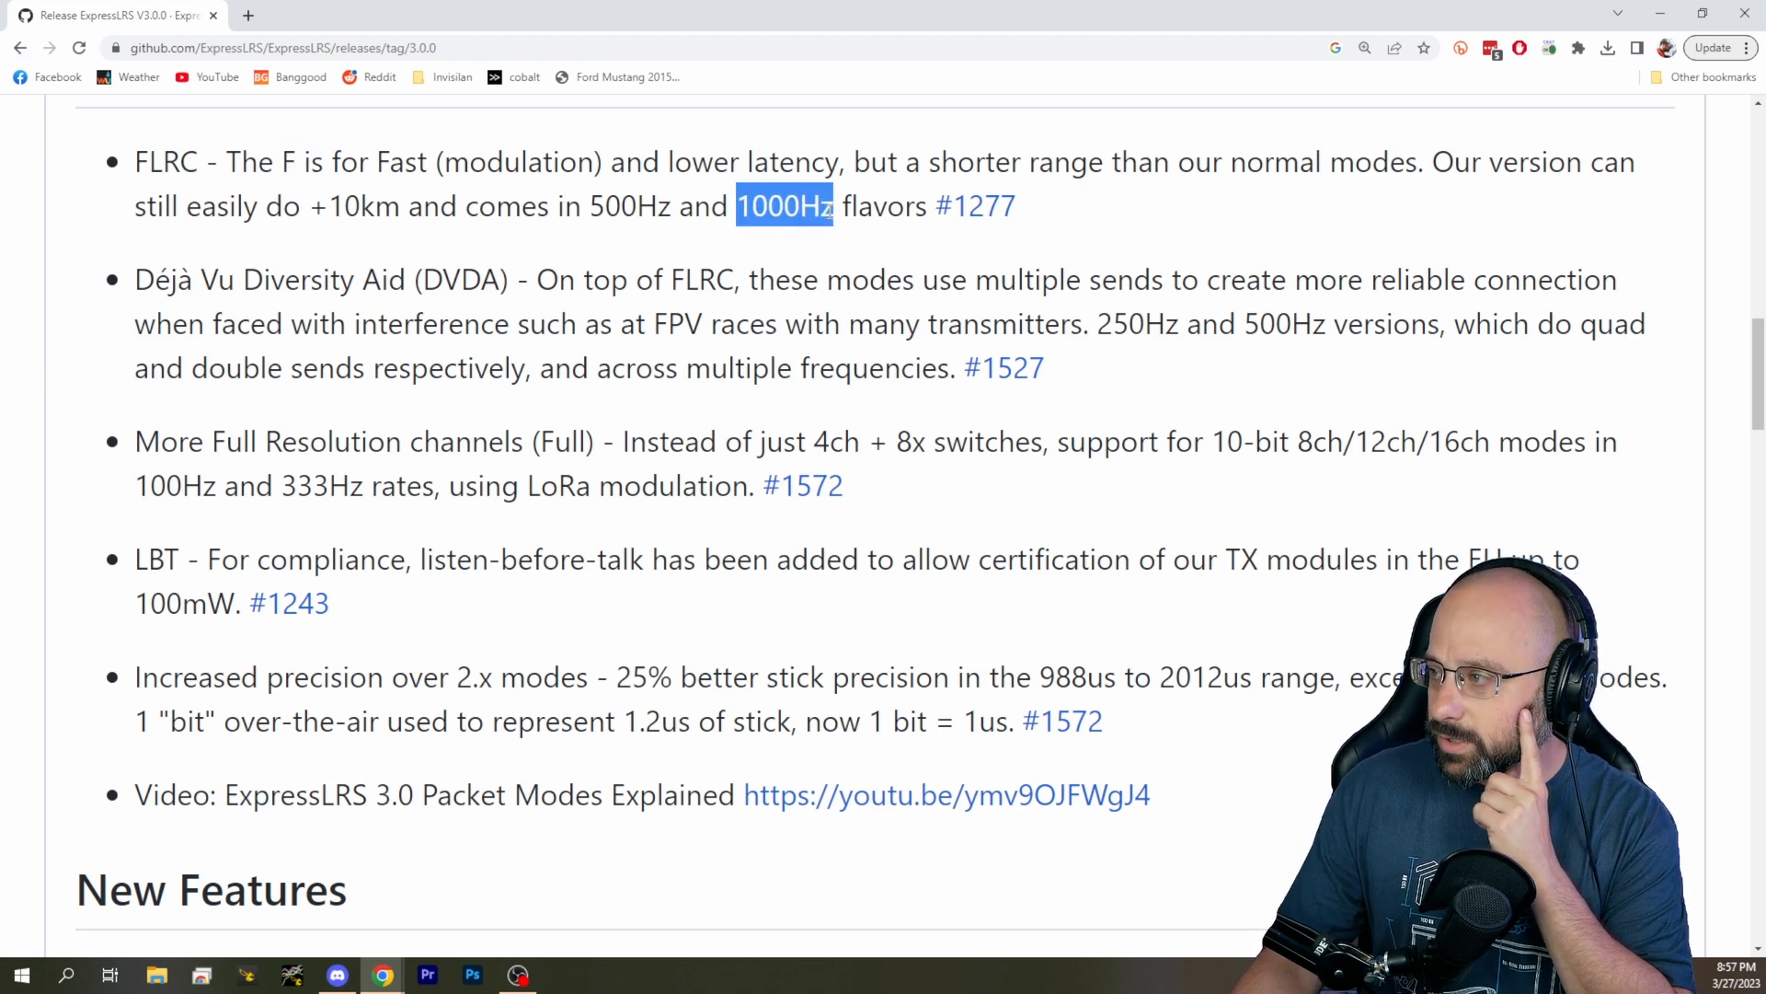
left_click(778, 222)
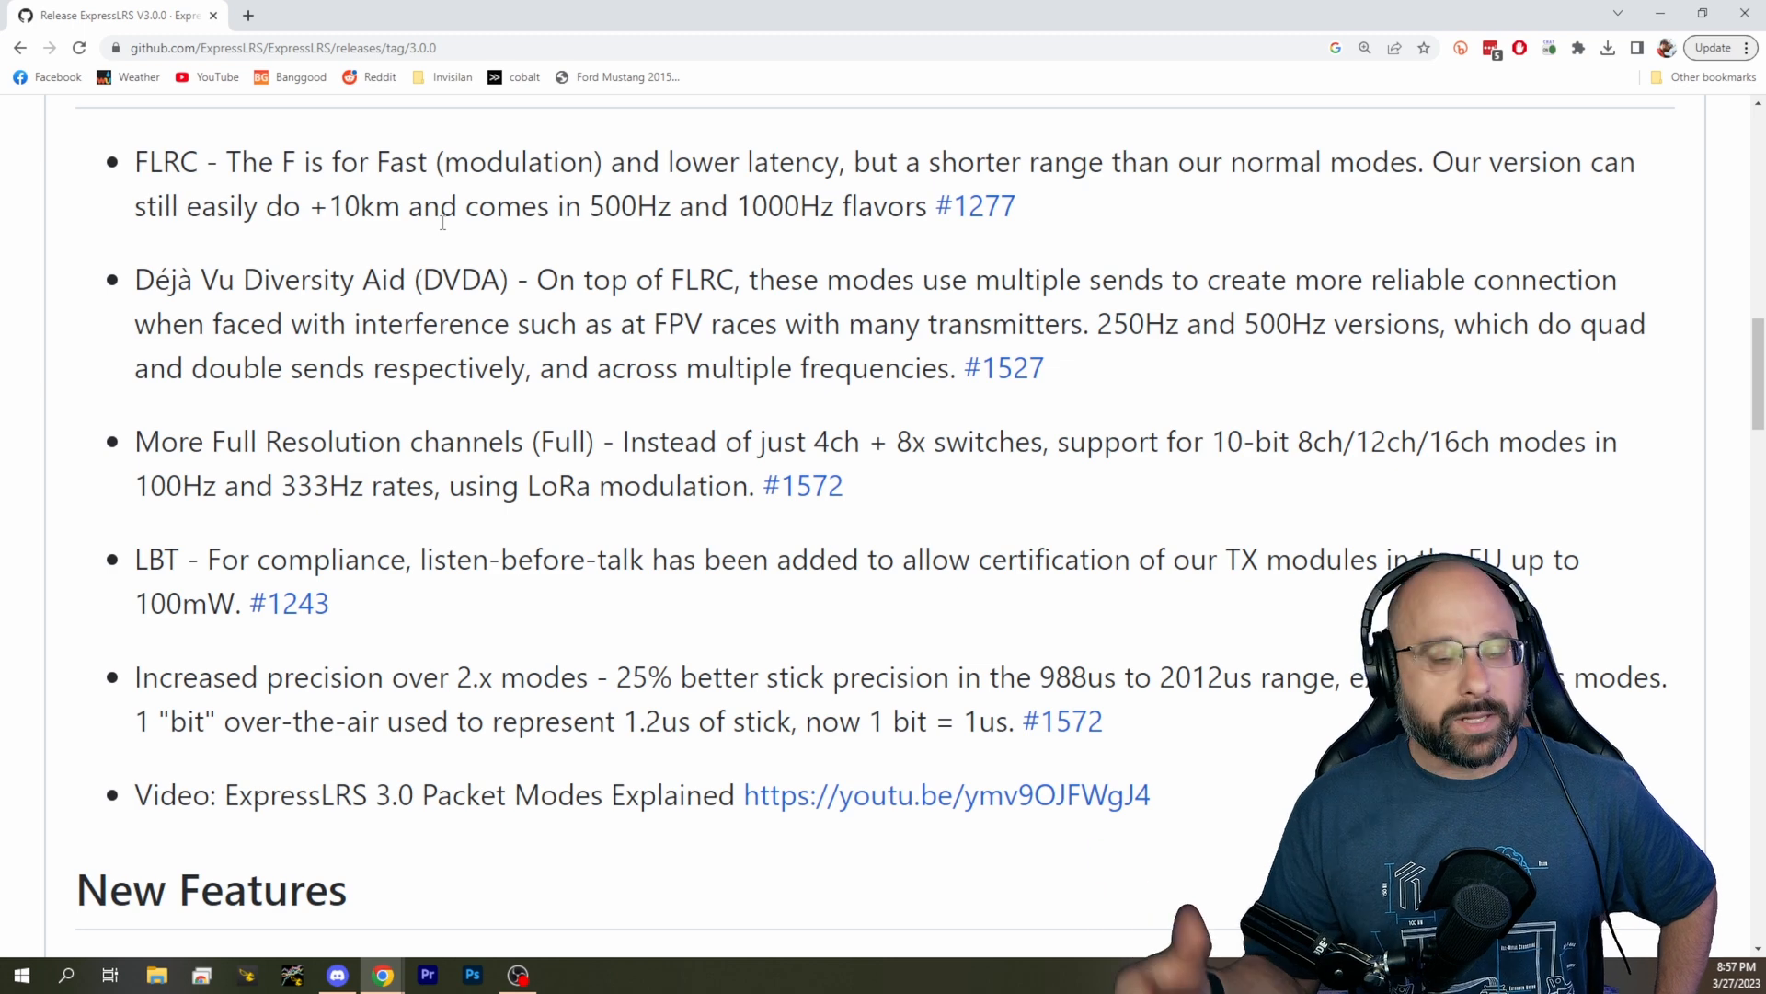
mouse_move(456, 241)
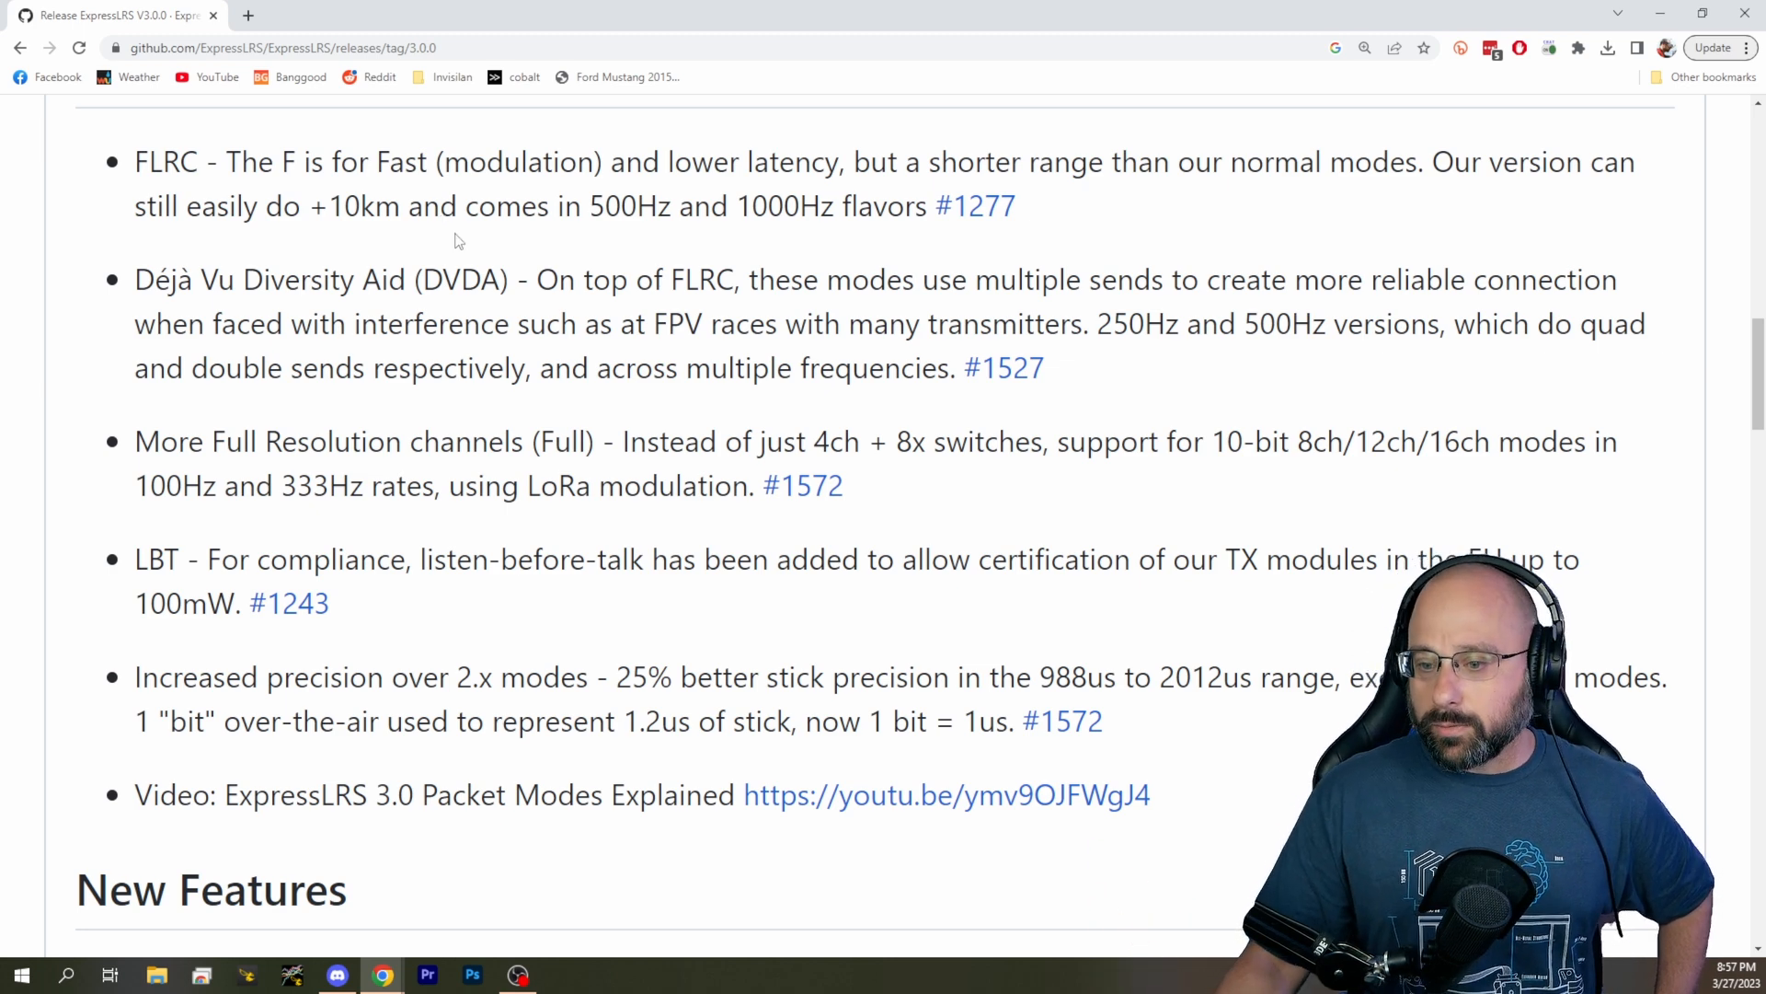
mouse_move(419, 267)
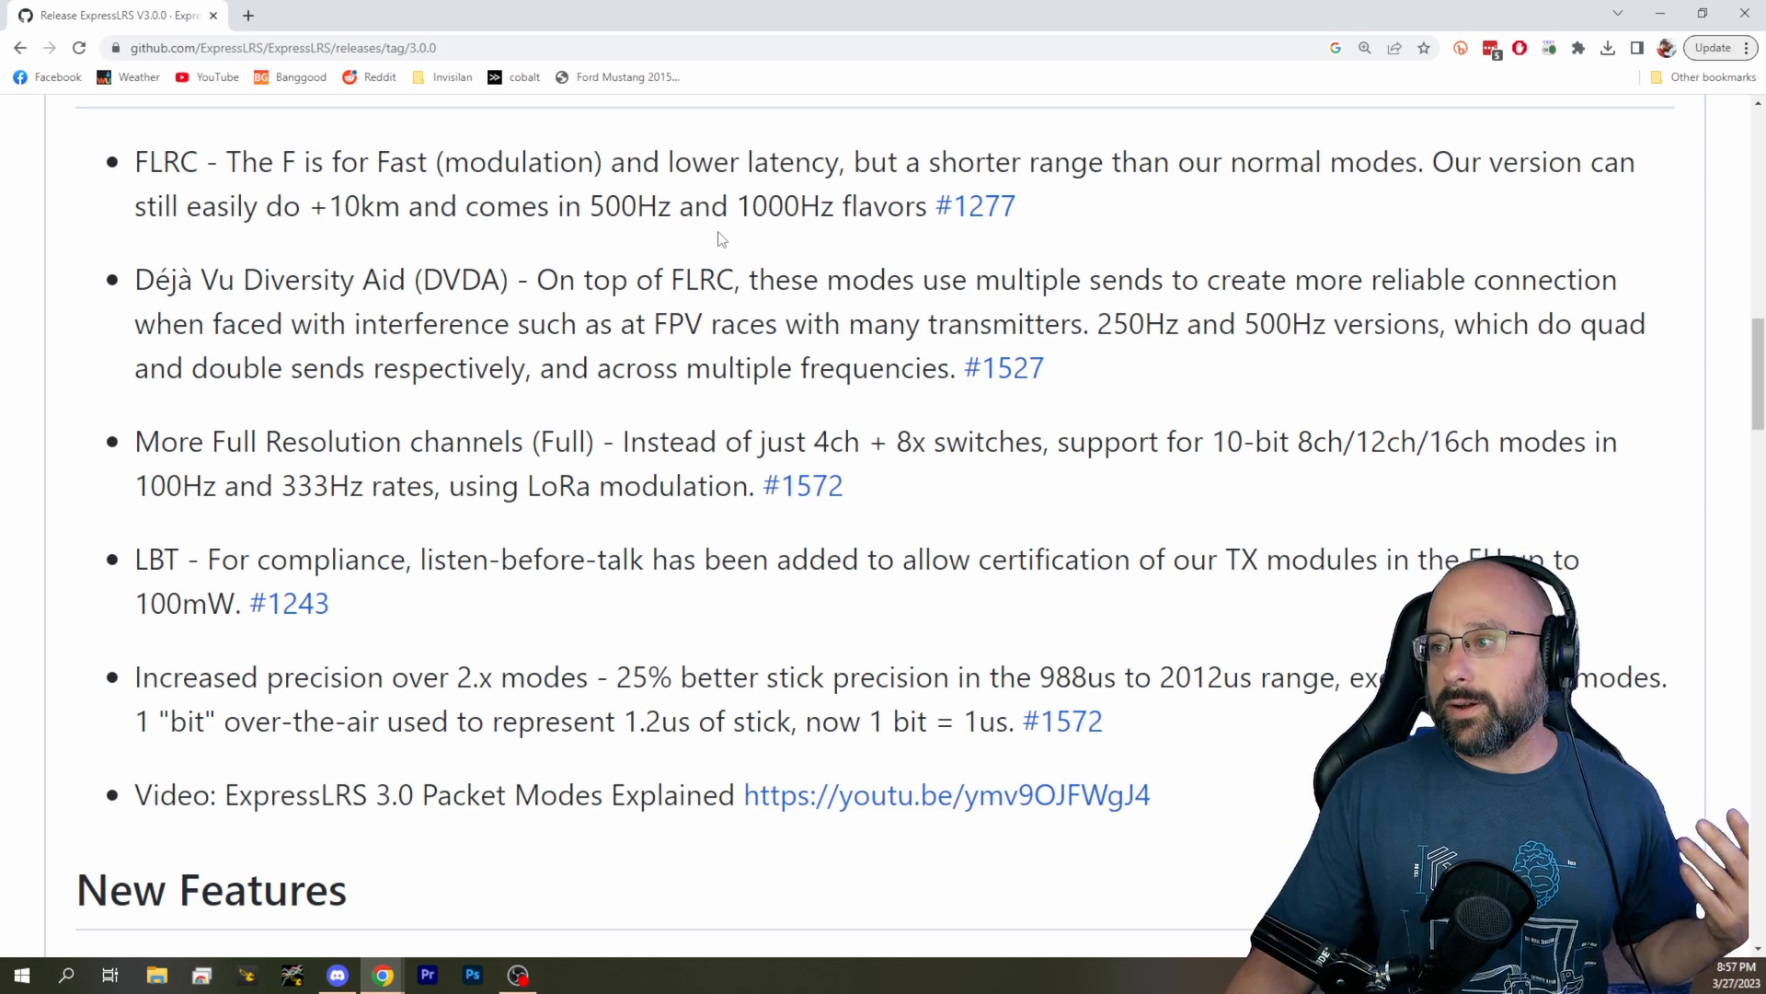
Highlight the +10km range claim for FLRC, then clear the selection.
left_click_drag(180, 206, 411, 206)
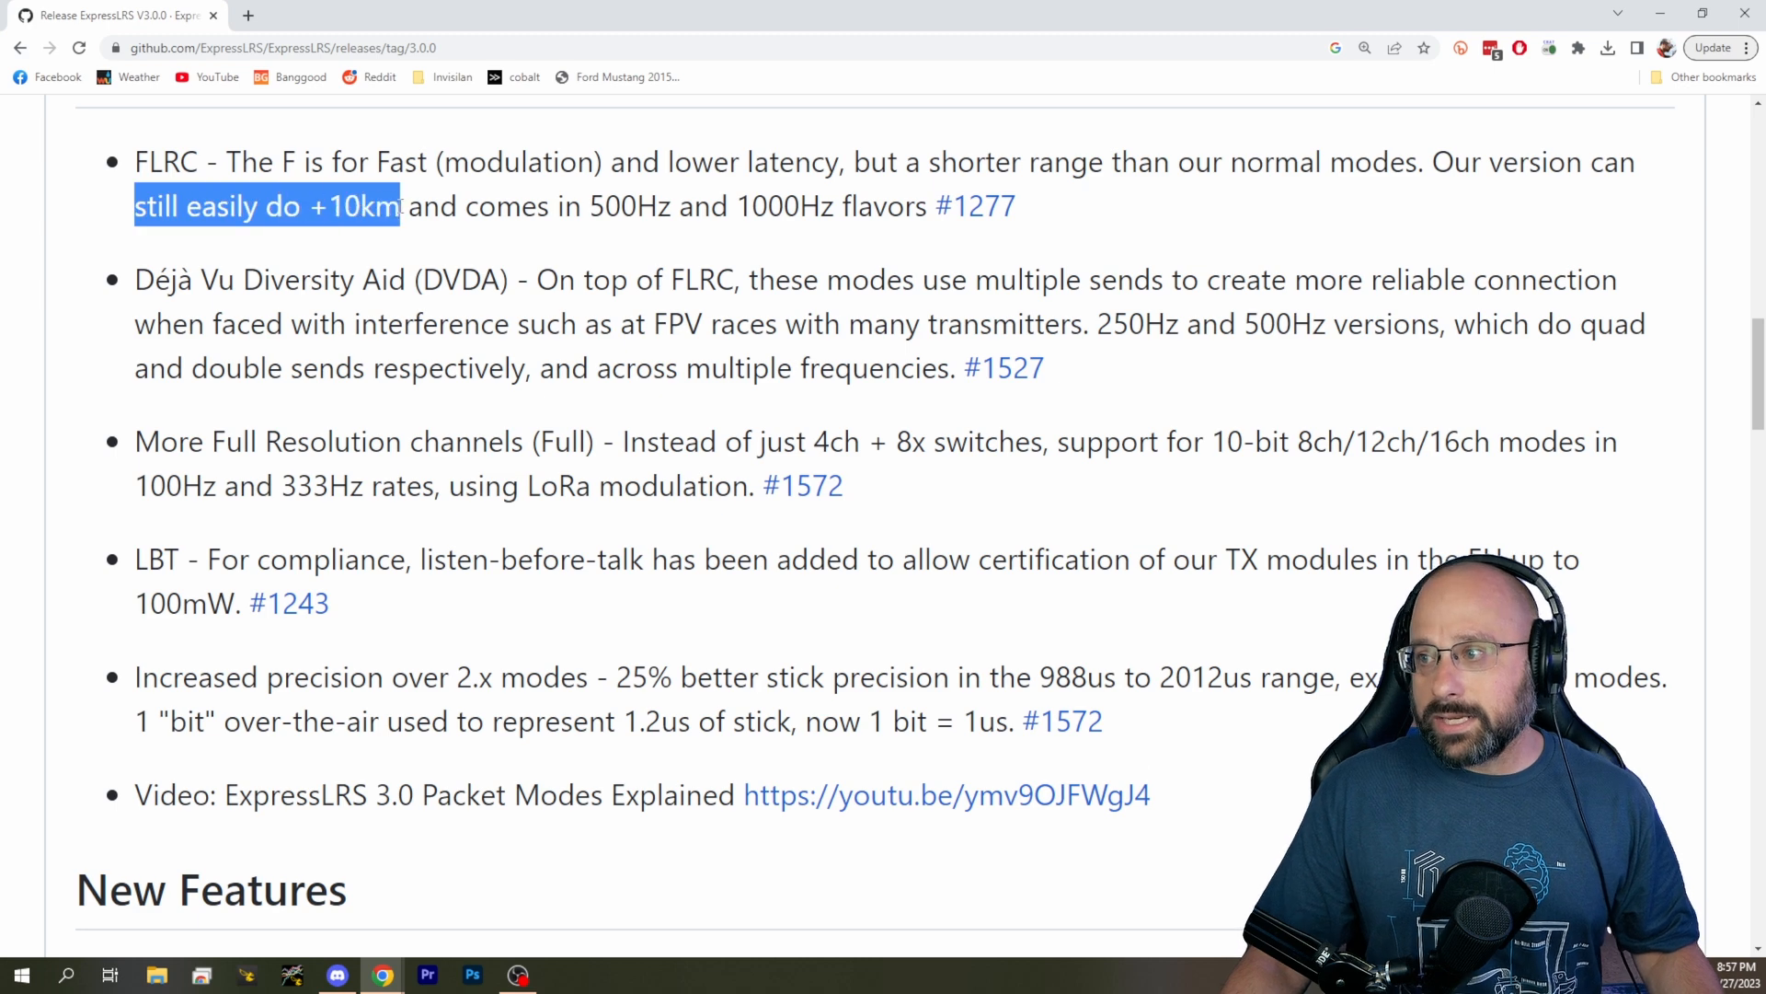
left_click(434, 221)
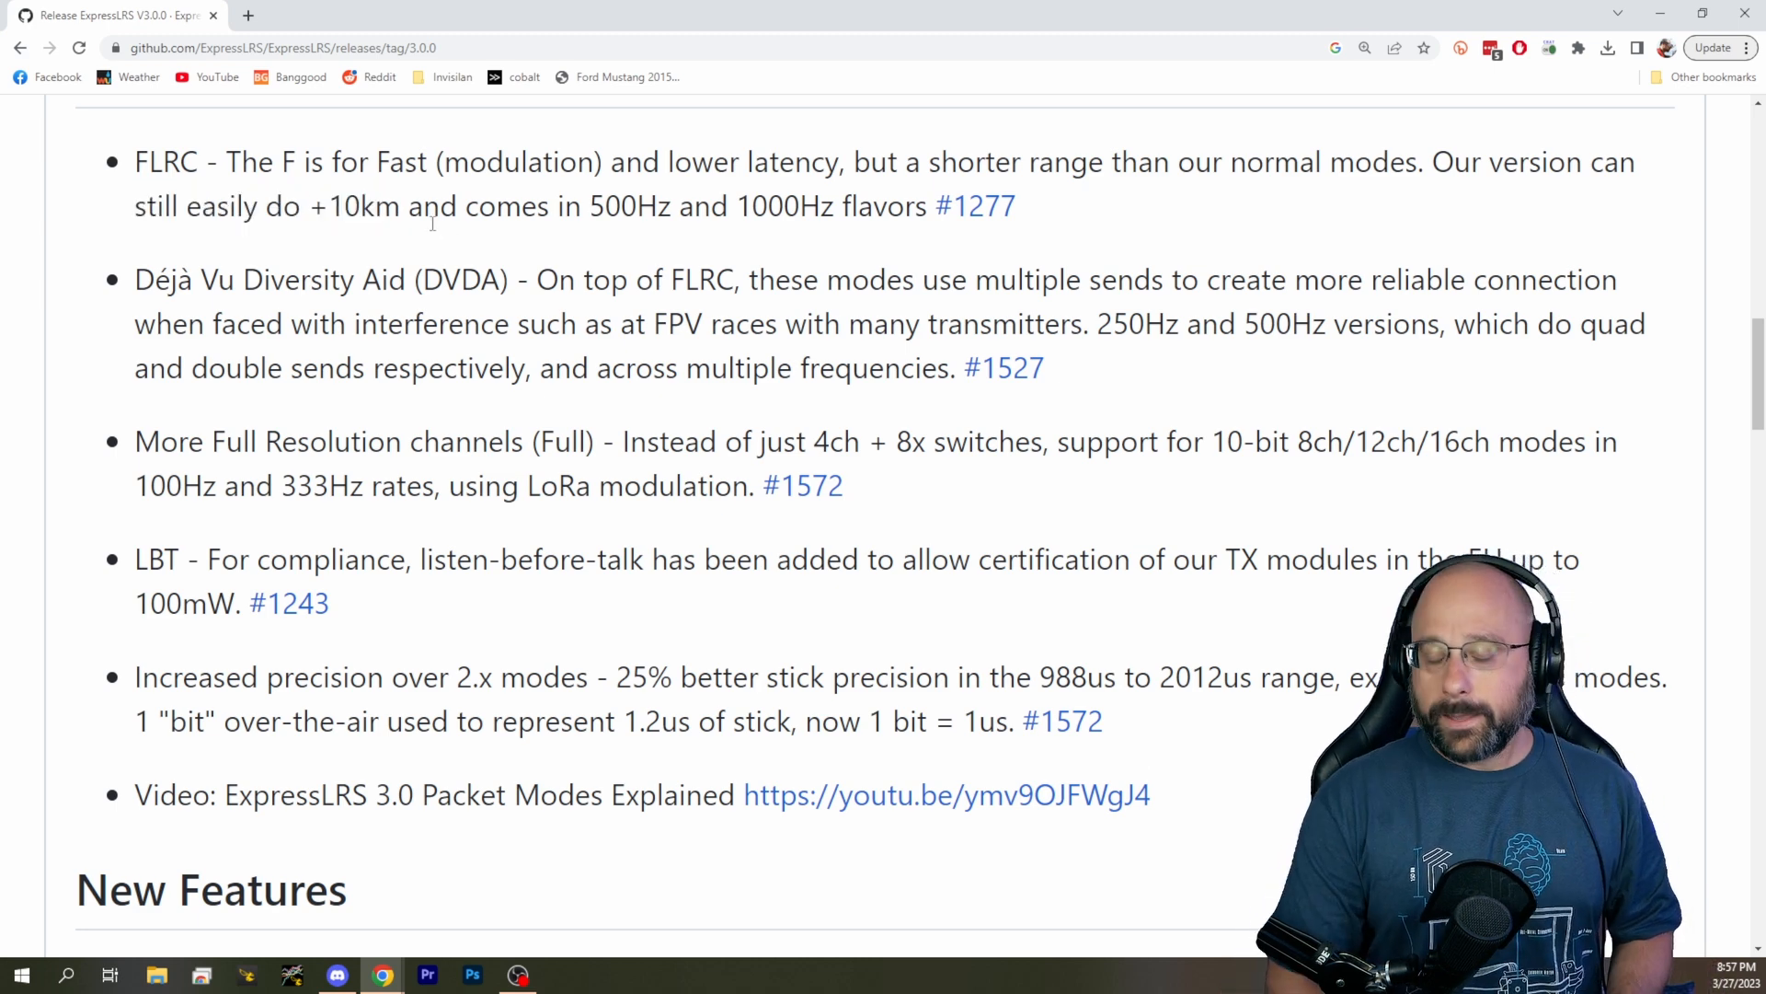